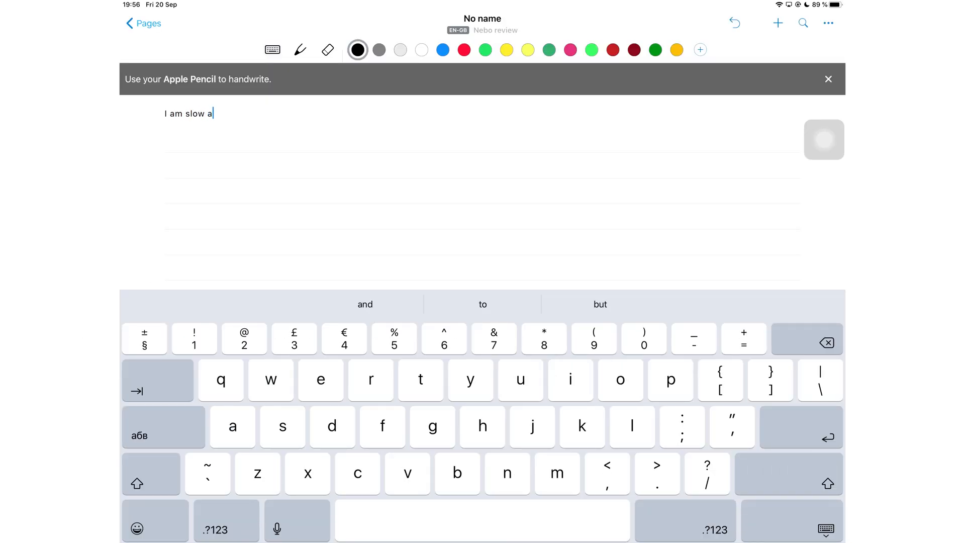
# - Keyboard-type 'I am slow at typing.' and 'I like my note' into the new note
pyautogui.write('t typing.')
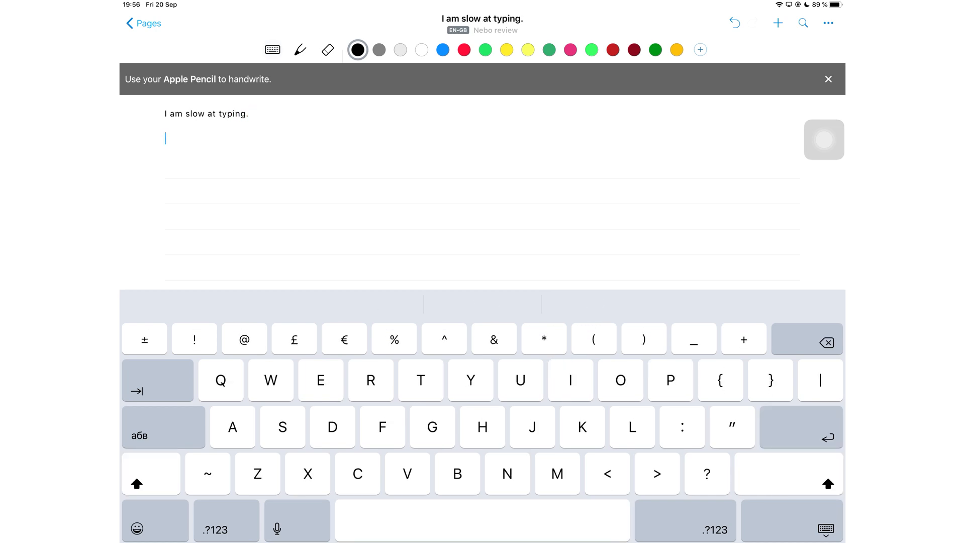
pyautogui.write('I like my note')
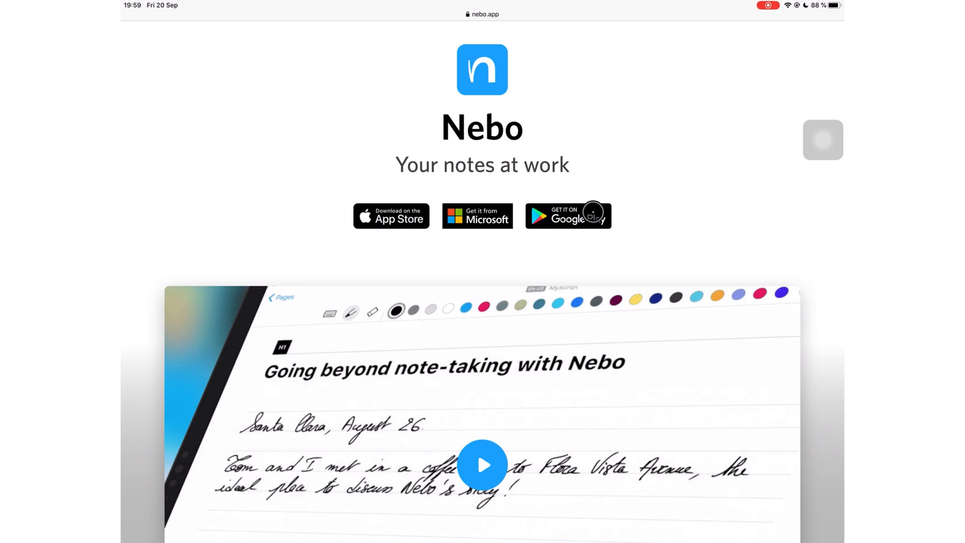
pyautogui.moveTo(372, 163)
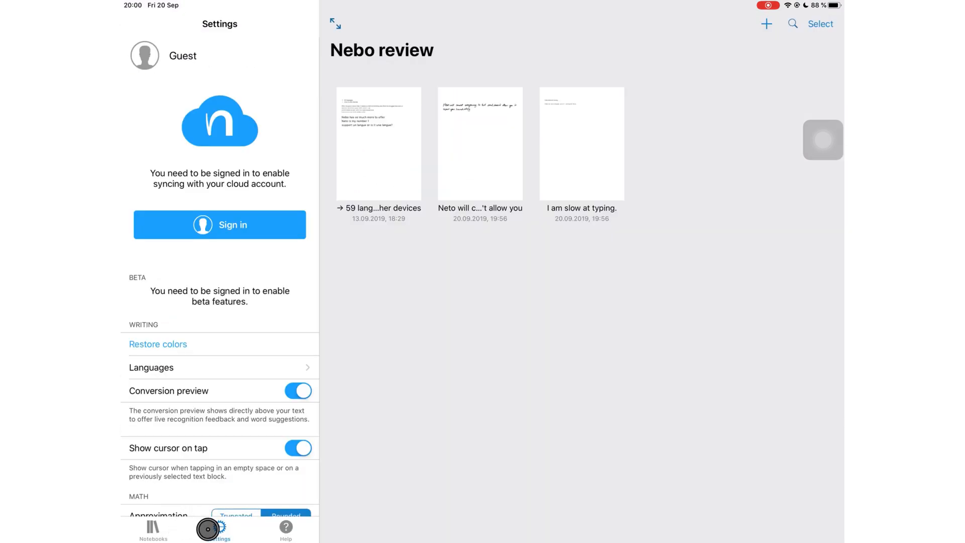
pyautogui.click(151, 368)
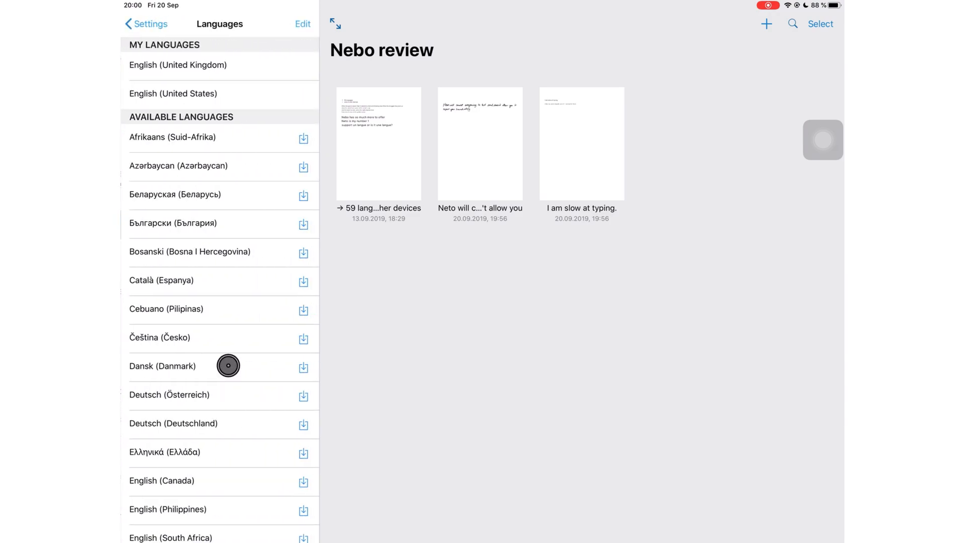
pyautogui.scroll(-3)
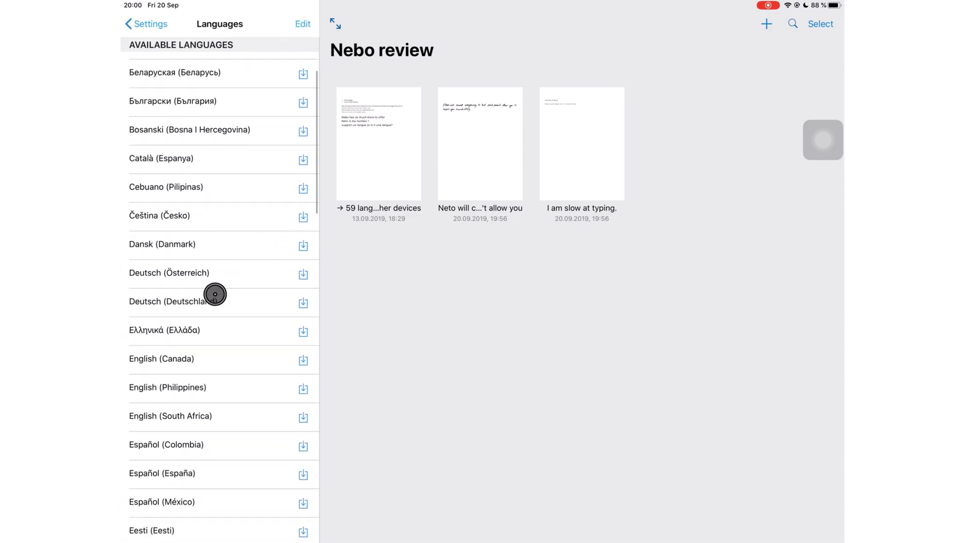
pyautogui.scroll(-3)
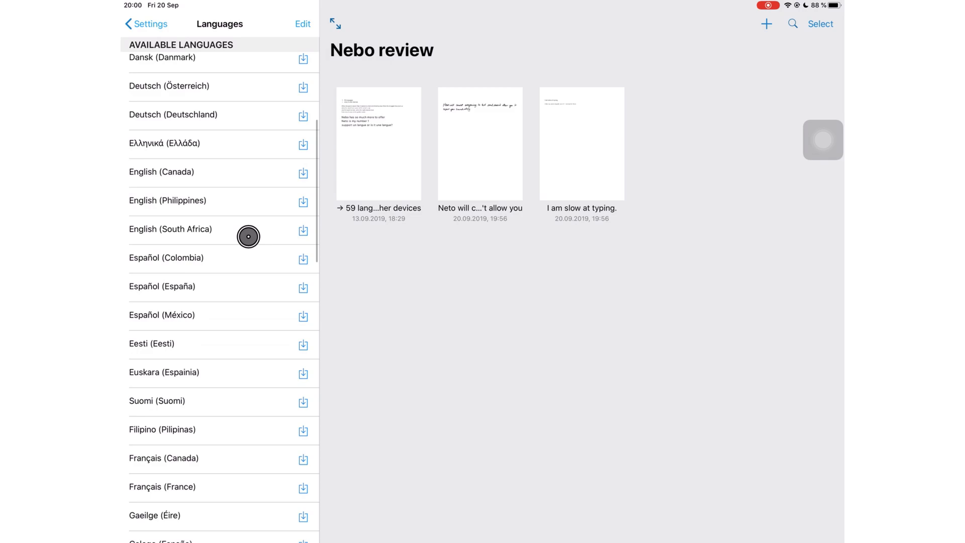
pyautogui.scroll(-3)
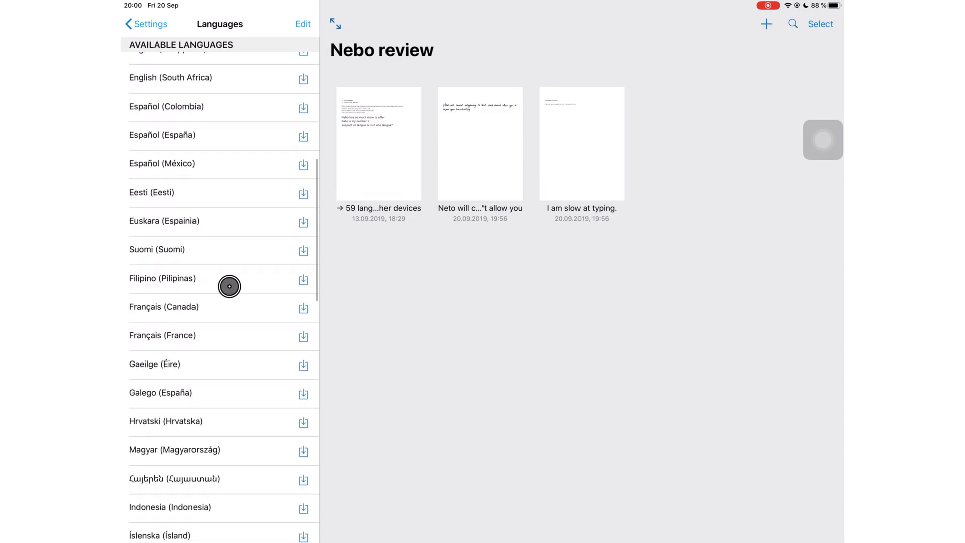
pyautogui.scroll(-3)
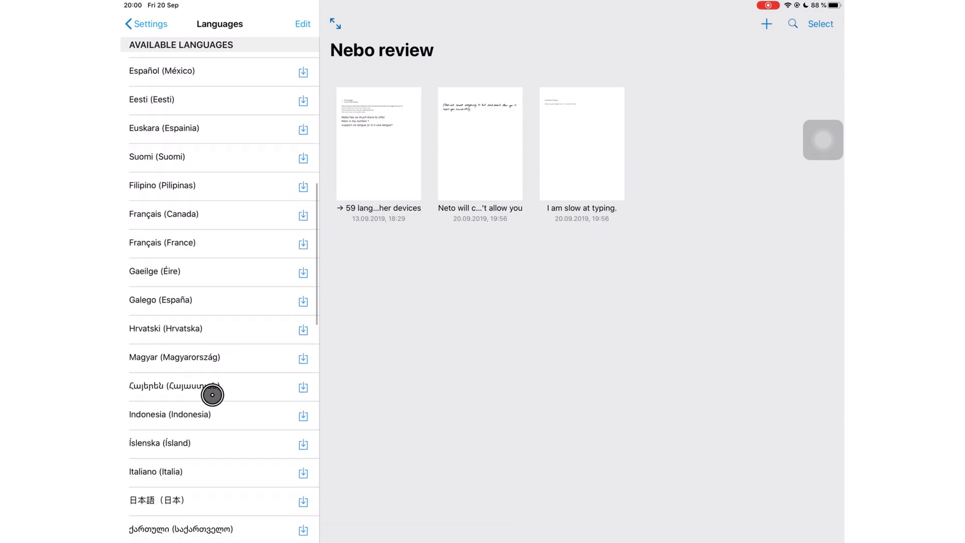
pyautogui.scroll(-3)
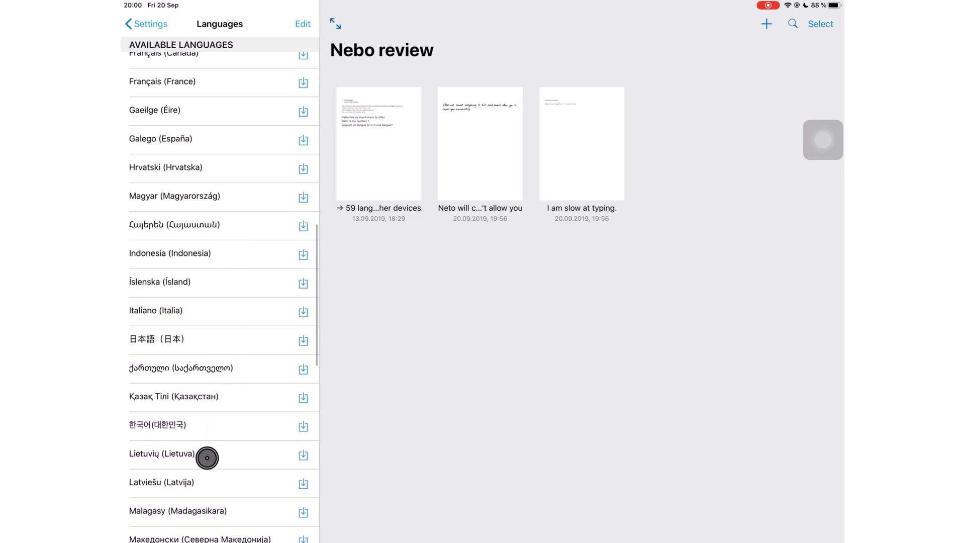
pyautogui.scroll(-3)
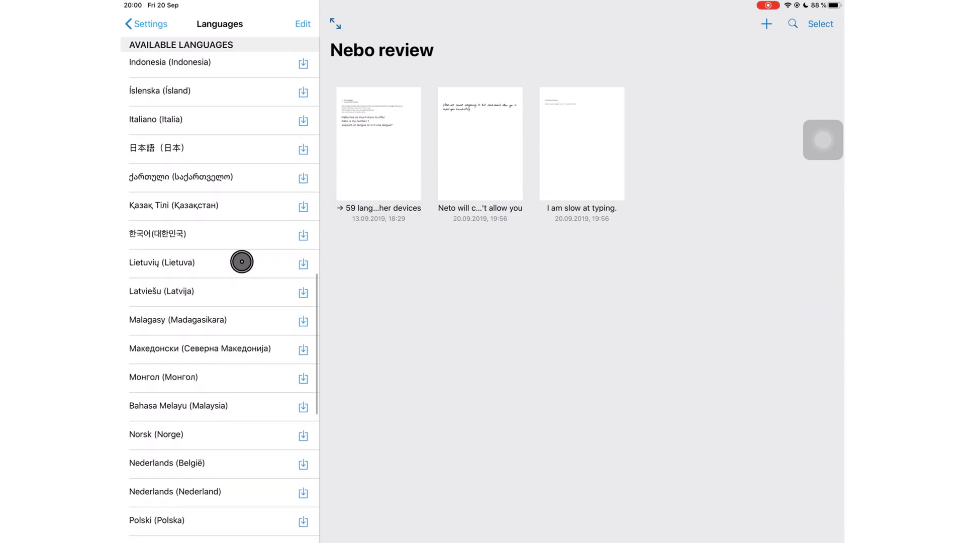
pyautogui.scroll(-3)
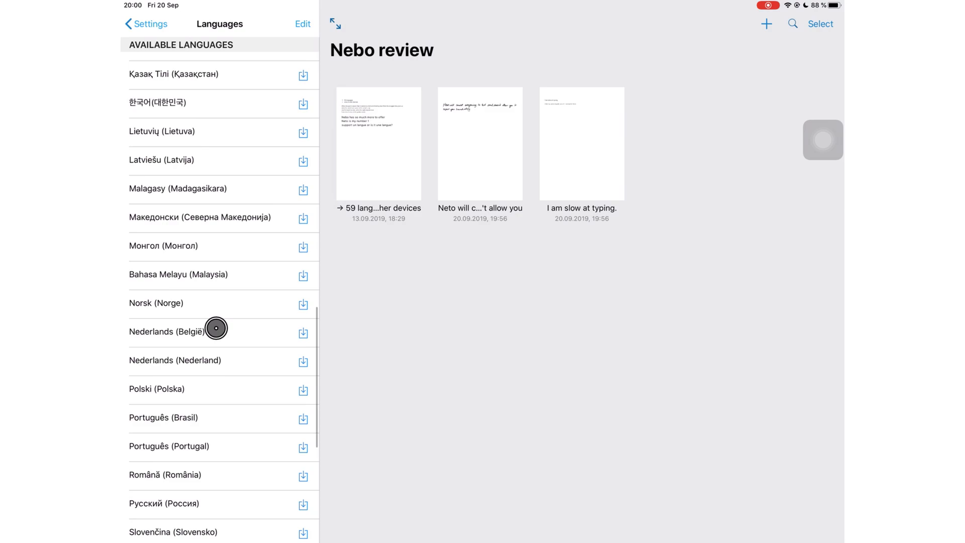
pyautogui.scroll(-3)
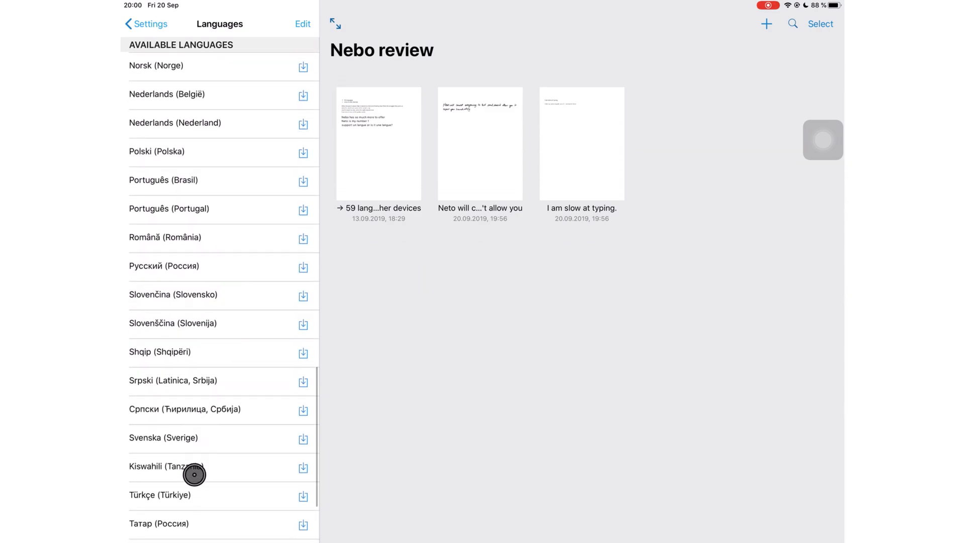
pyautogui.click(151, 24)
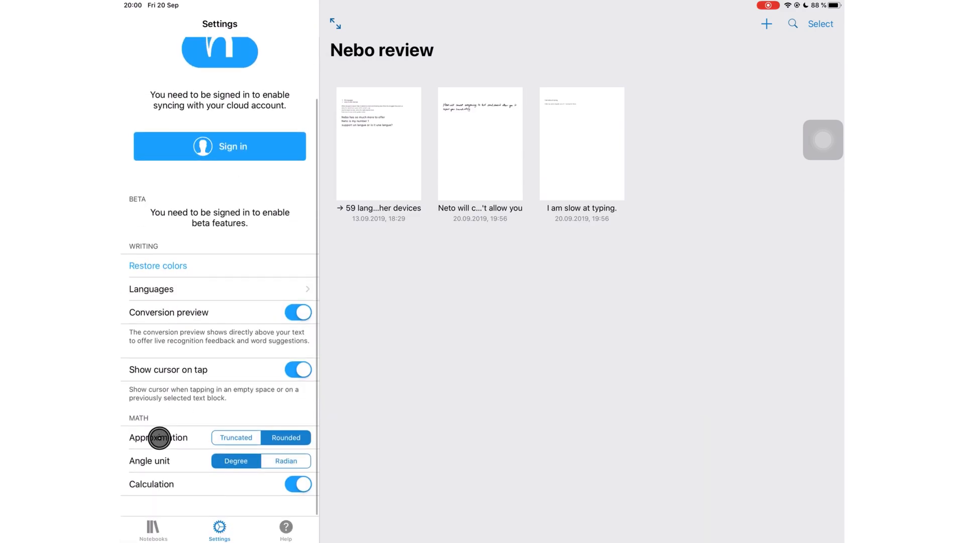
pyautogui.moveTo(299, 438)
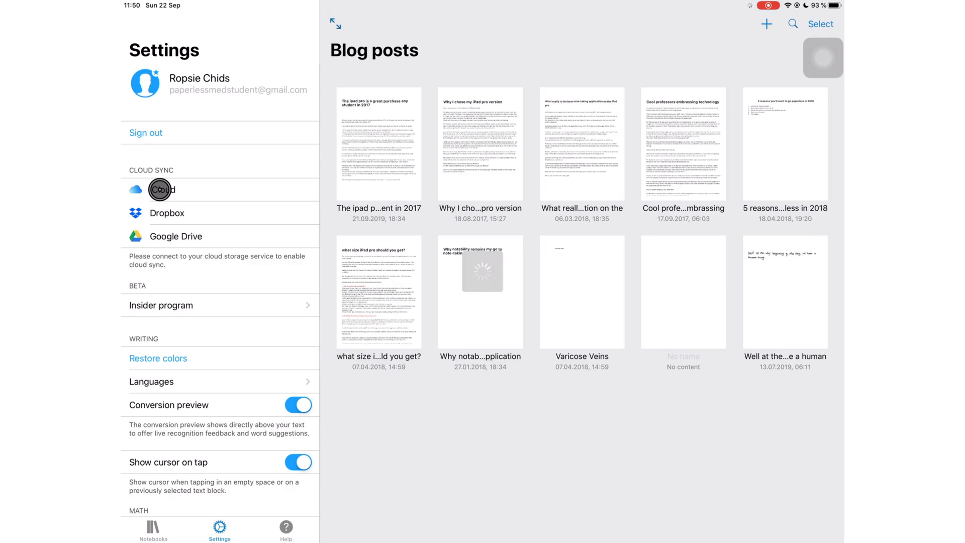
# - Choose iCloud under Cloud Sync and leave the Sync toggle switched on
pyautogui.click(159, 189)
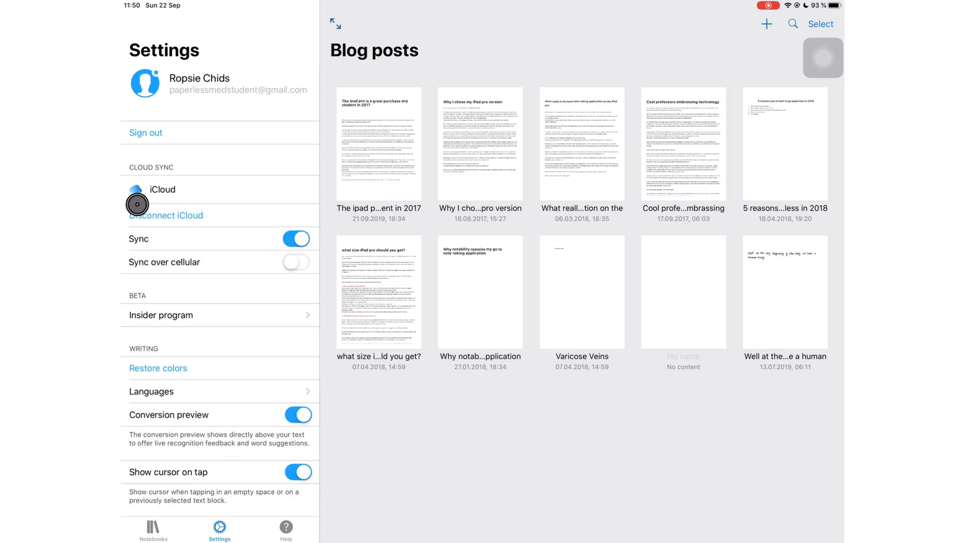
pyautogui.click(295, 239)
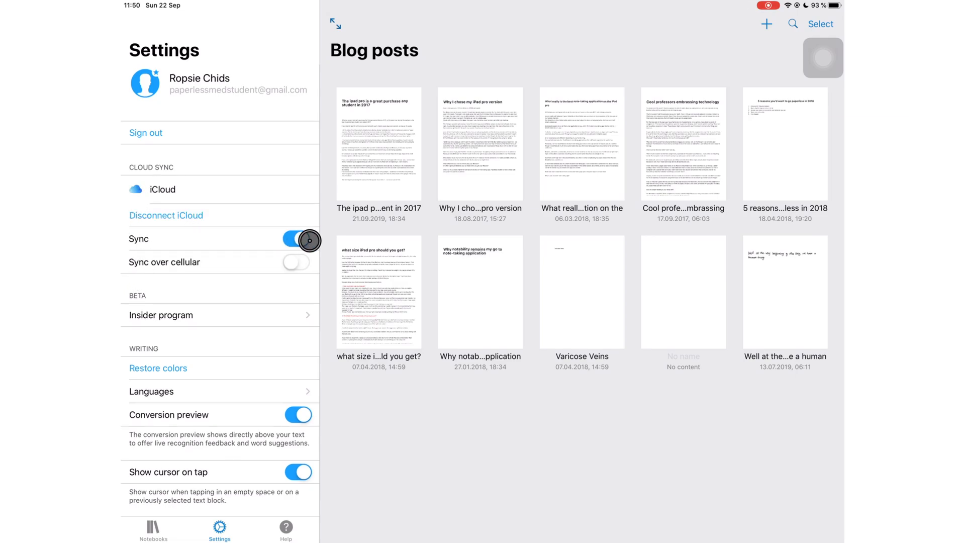
pyautogui.click(296, 261)
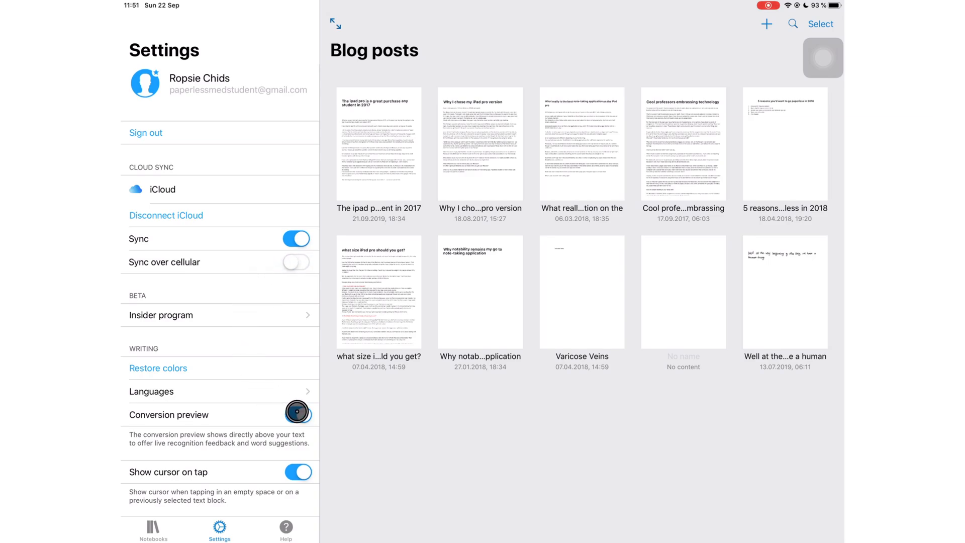
pyautogui.click(297, 414)
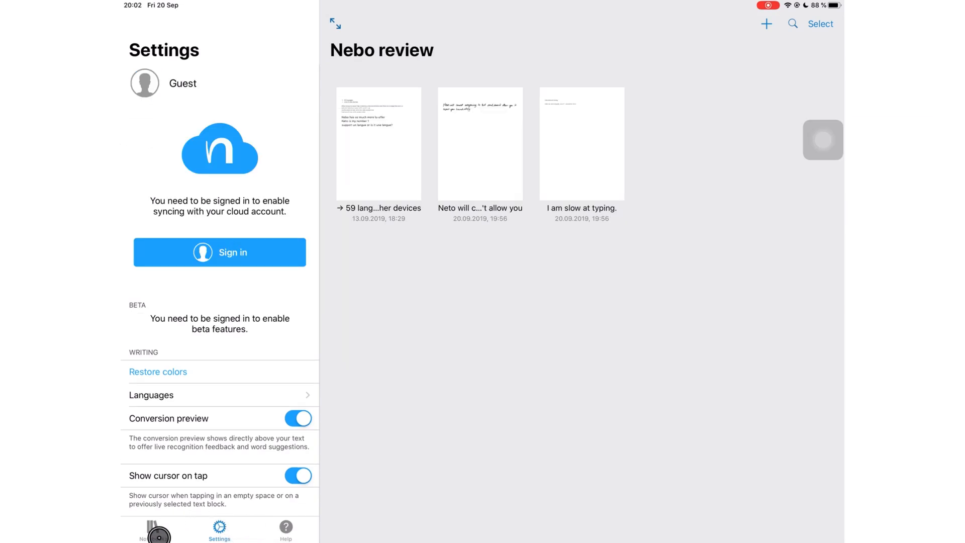
# - Create a collection named 'Collection = folder' from the Notebooks list and expand My collection
pyautogui.click(150, 537)
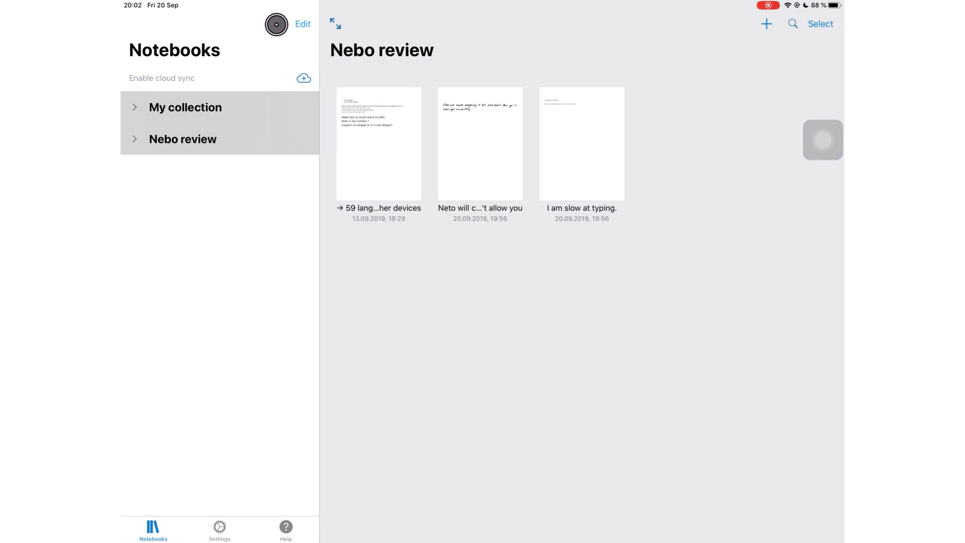
pyautogui.click(277, 24)
pyautogui.write('Collection = folder')
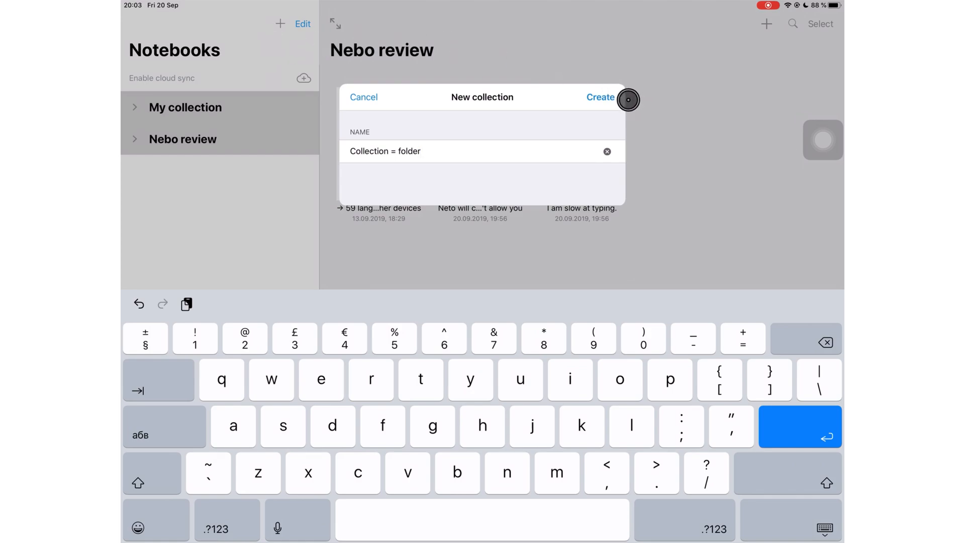
pyautogui.click(599, 98)
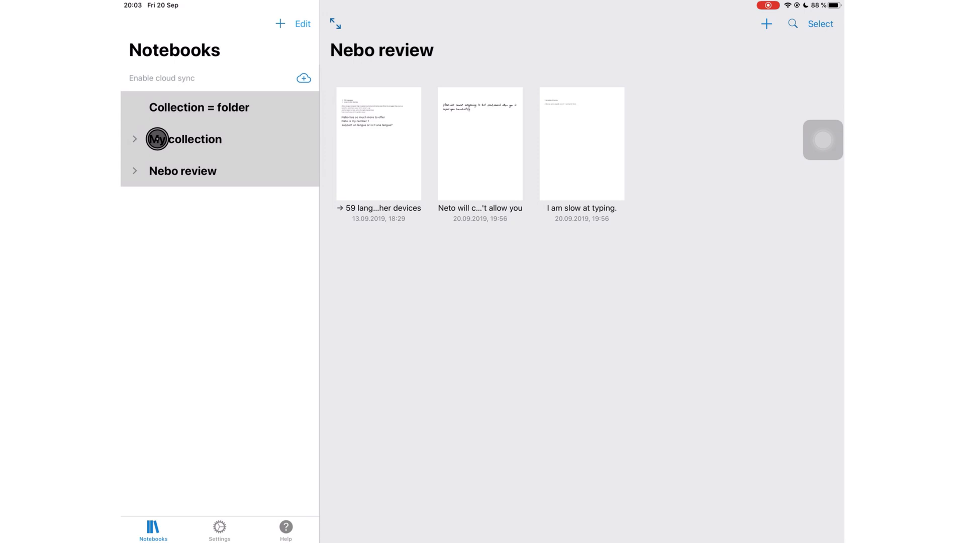
pyautogui.click(134, 138)
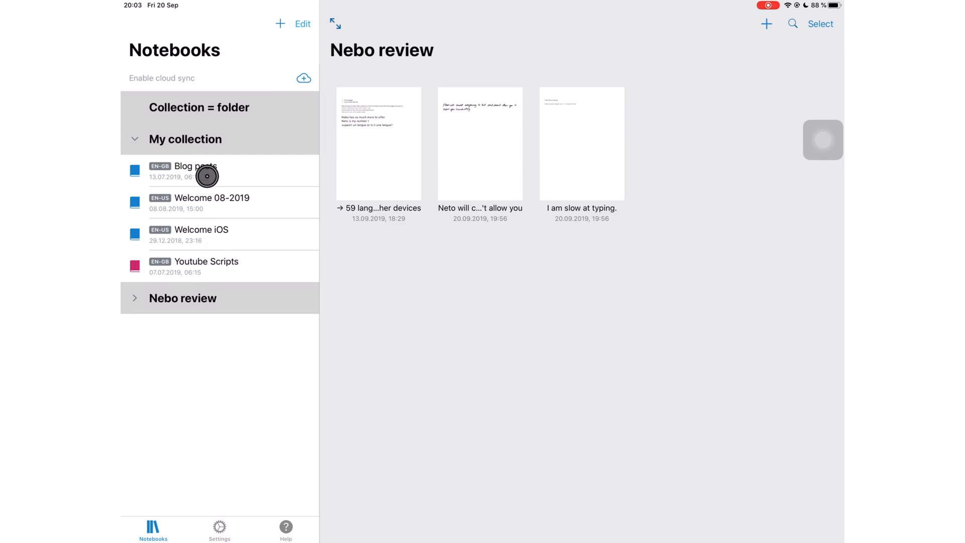
# - Open the Youtube Scripts notebook and select Blog posts in edit mode
pyautogui.click(208, 175)
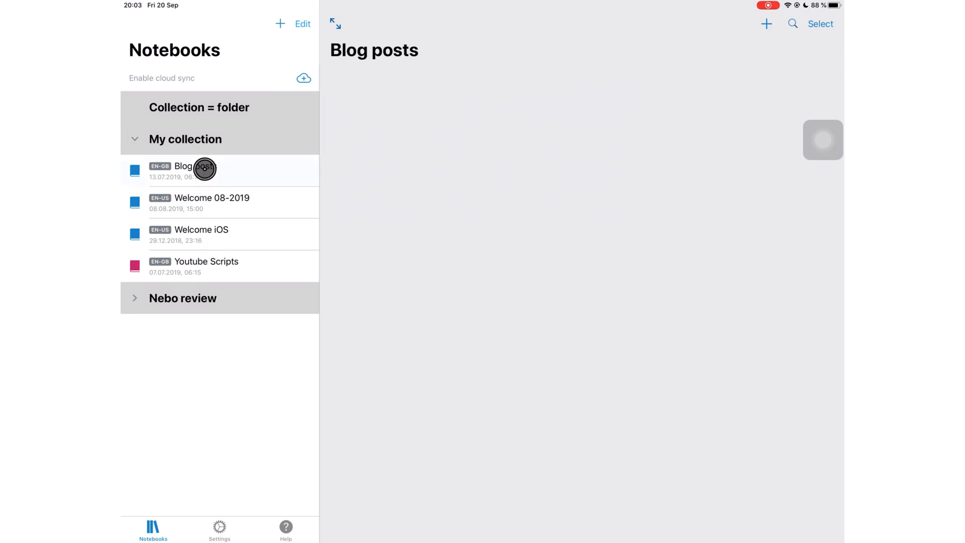
pyautogui.click(205, 169)
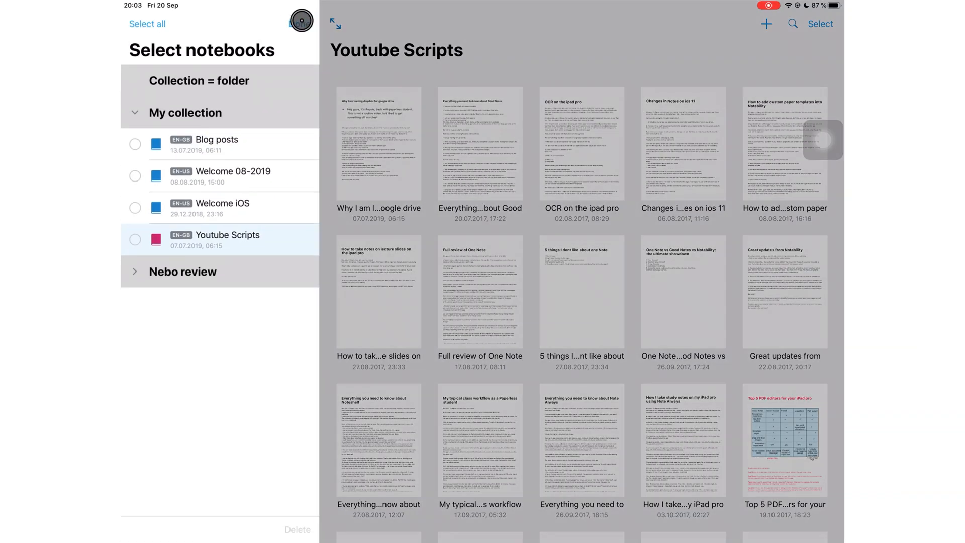
pyautogui.click(134, 143)
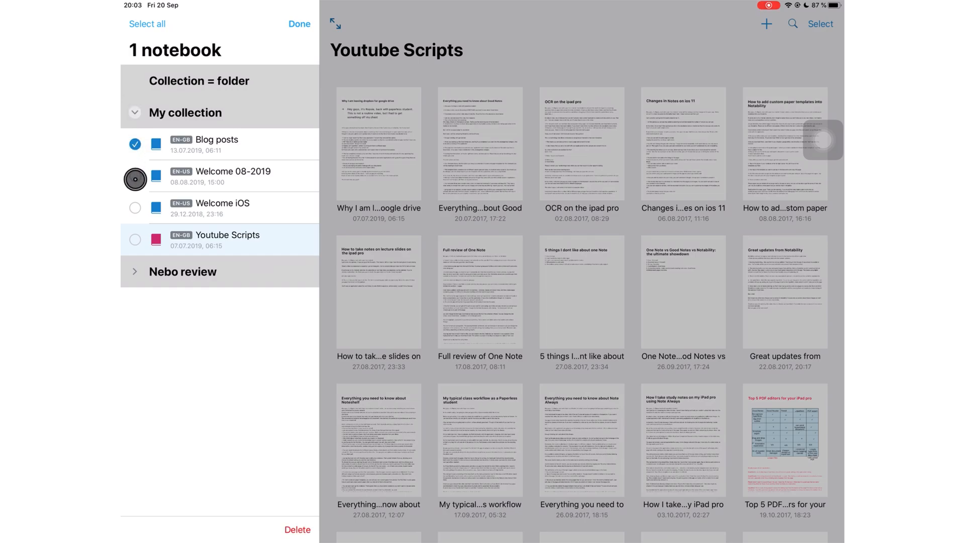
# - Cancel the collection rename, delete the empty 'Collection = folder' and re-expand My collection
pyautogui.click(134, 178)
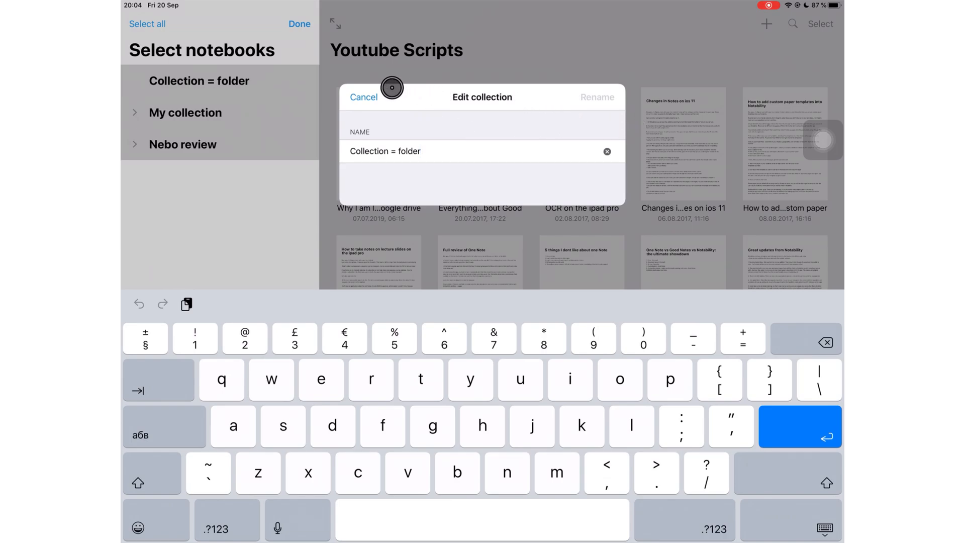
pyautogui.click(362, 97)
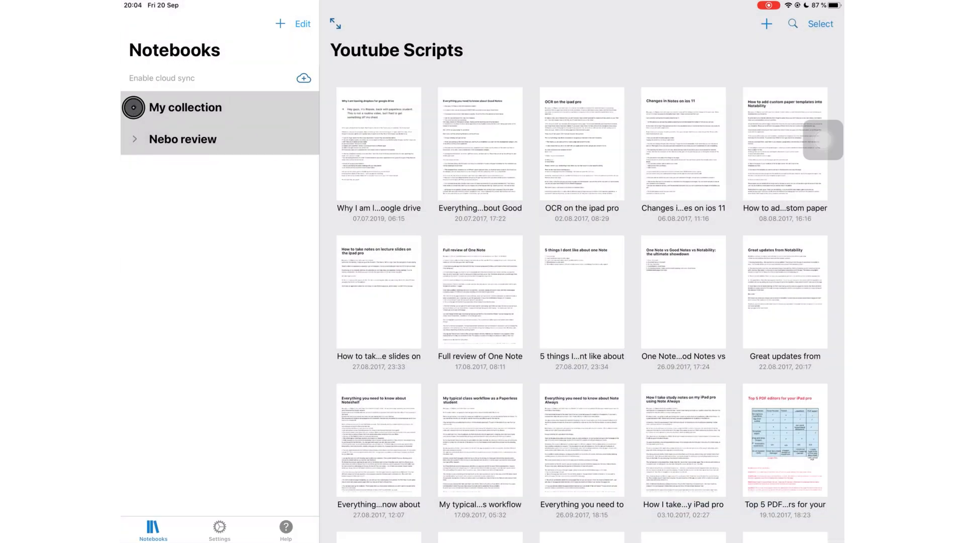
pyautogui.click(199, 198)
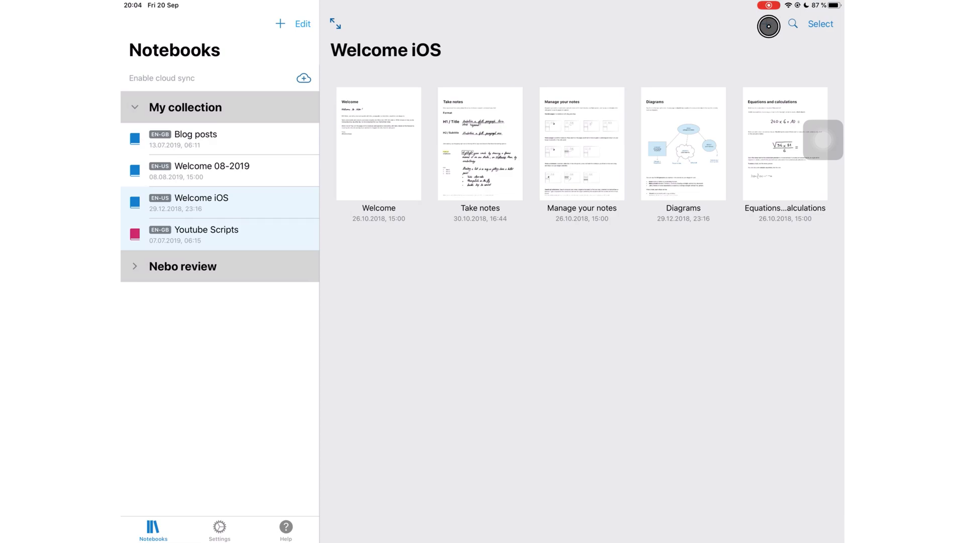
# - Add a blank page to Welcome iOS, delete it with confirmation, and open the Take notes page
pyautogui.click(767, 24)
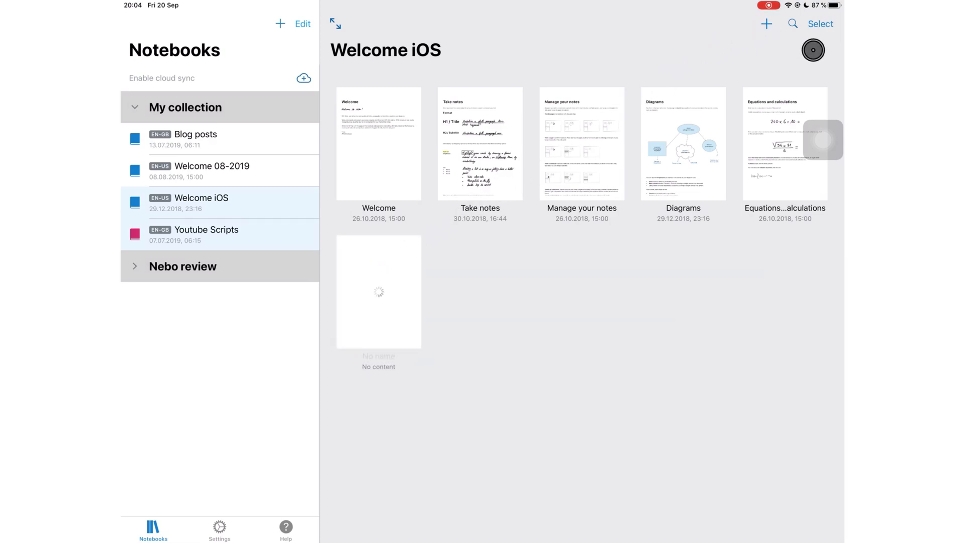
pyautogui.click(819, 24)
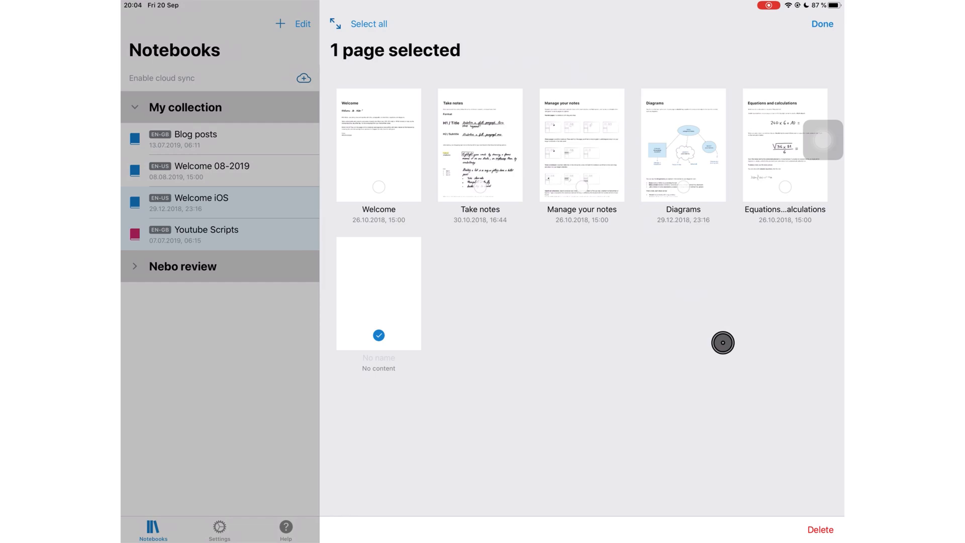
pyautogui.click(819, 528)
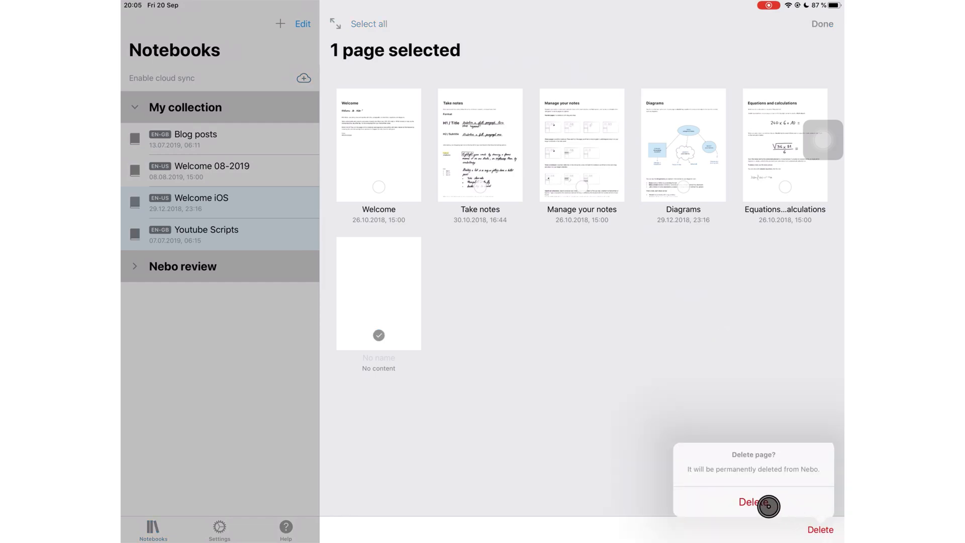
pyautogui.click(759, 502)
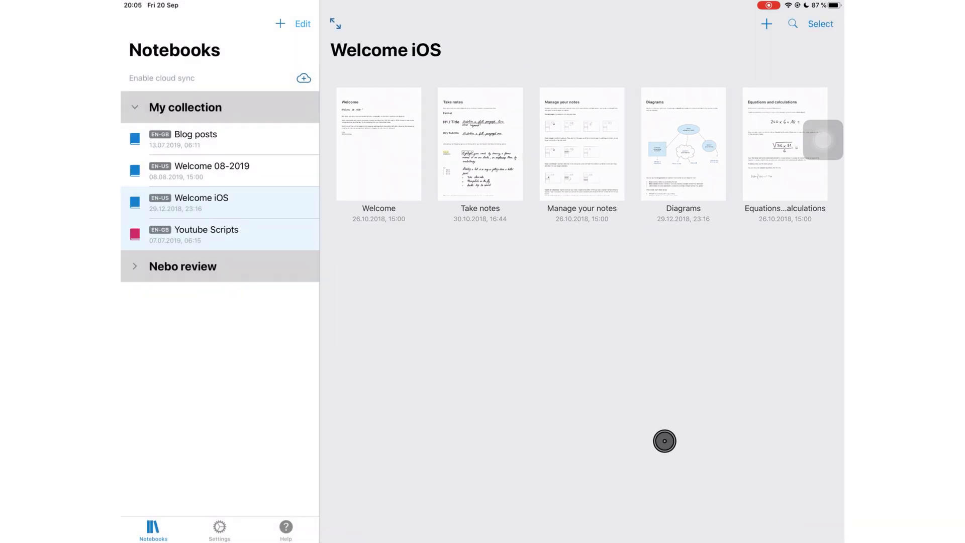
pyautogui.click(479, 145)
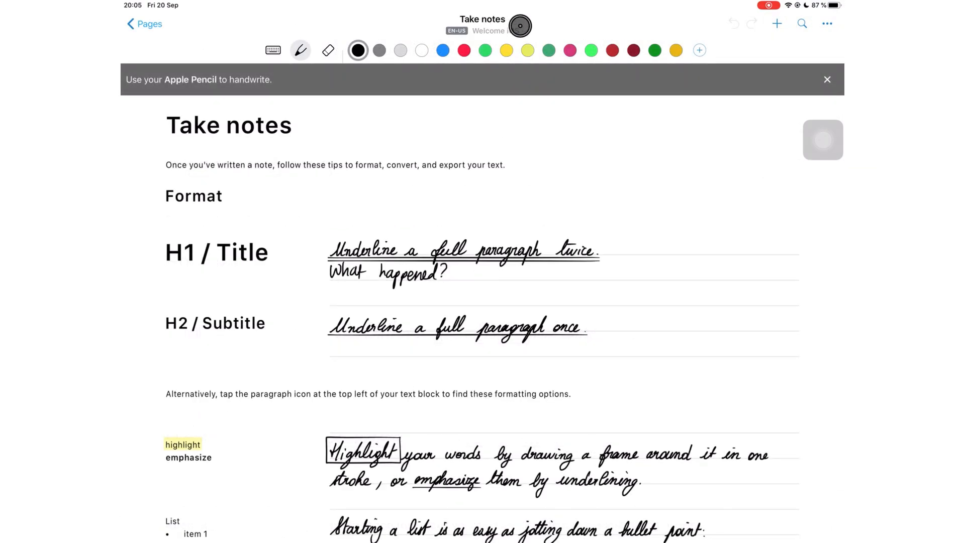
# - Return from the Take notes page to the Welcome iOS page grid
pyautogui.click(144, 24)
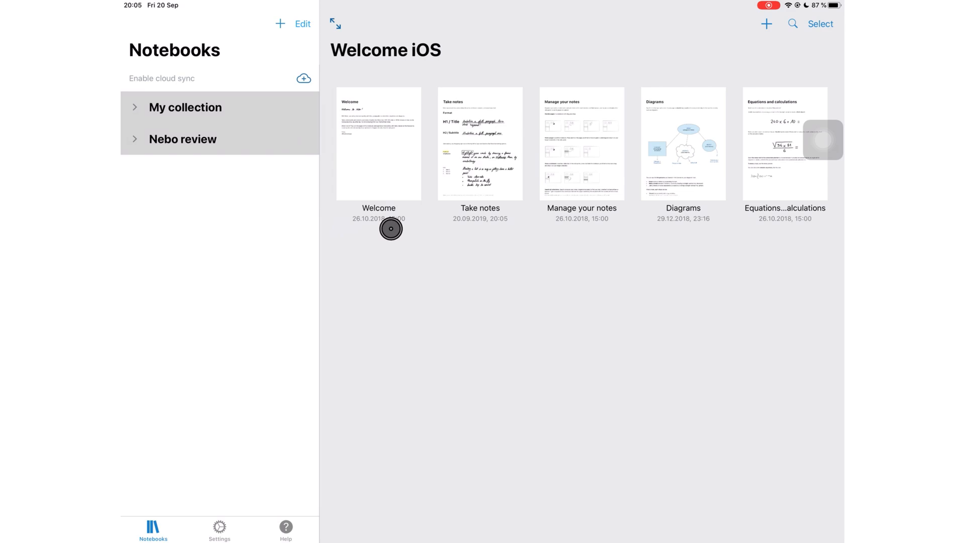
pyautogui.moveTo(504, 213)
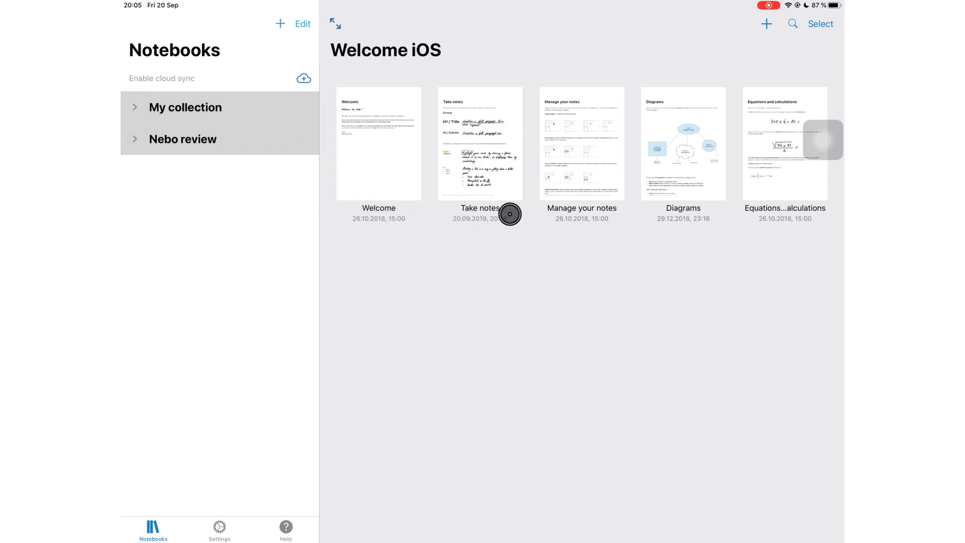
pyautogui.moveTo(808, 210)
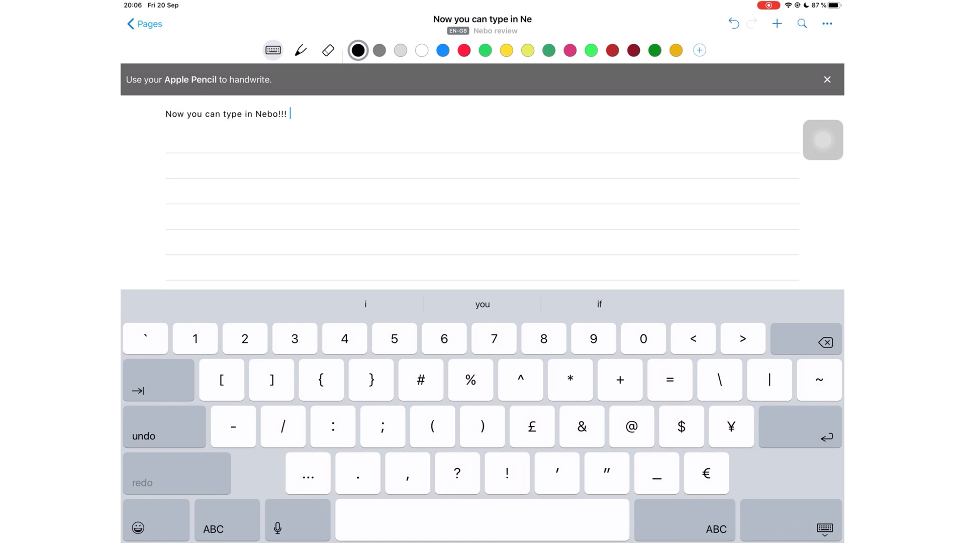
# - Type the 'Very useful if you ty…' and shared-diagram paragraphs, then 'can all agree this does look better…' below the diagram
pyautogui.write('Very useful if you type your notes in lectures/meetings. But then you also want to a')
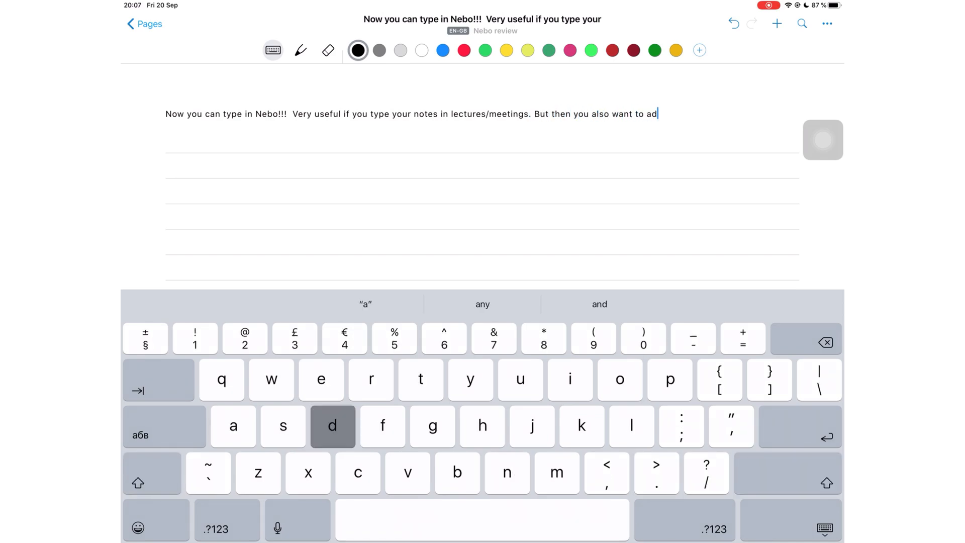
pyautogui.write("d that diagram that's being shared by someone in the same app.")
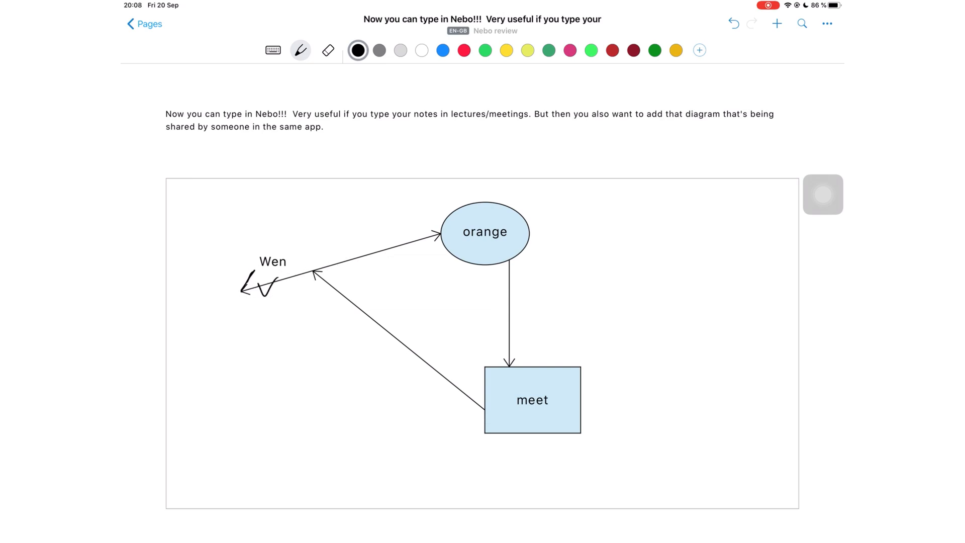
pyautogui.click(270, 50)
pyautogui.write('Then continue typing some more. Because we')
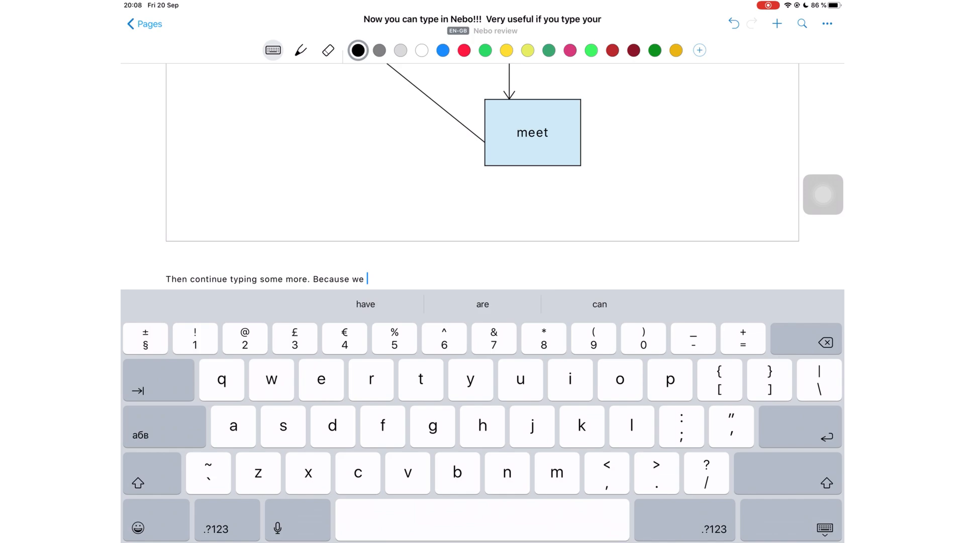
pyautogui.write('can all agree this does look better if you can type f')
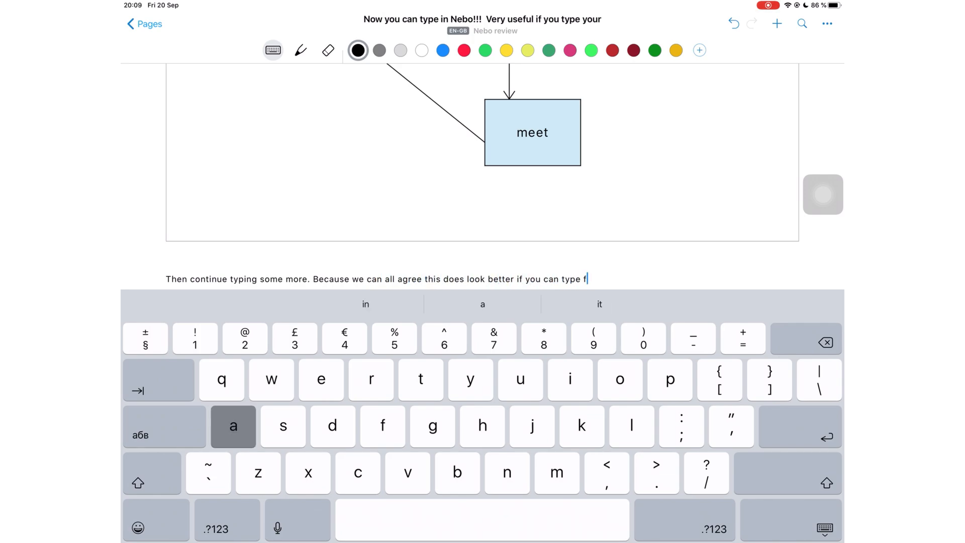
# - Alternate pen and keyboard to finish the 'Extravagant' sentence ending 'looks just fine.'
pyautogui.click(300, 51)
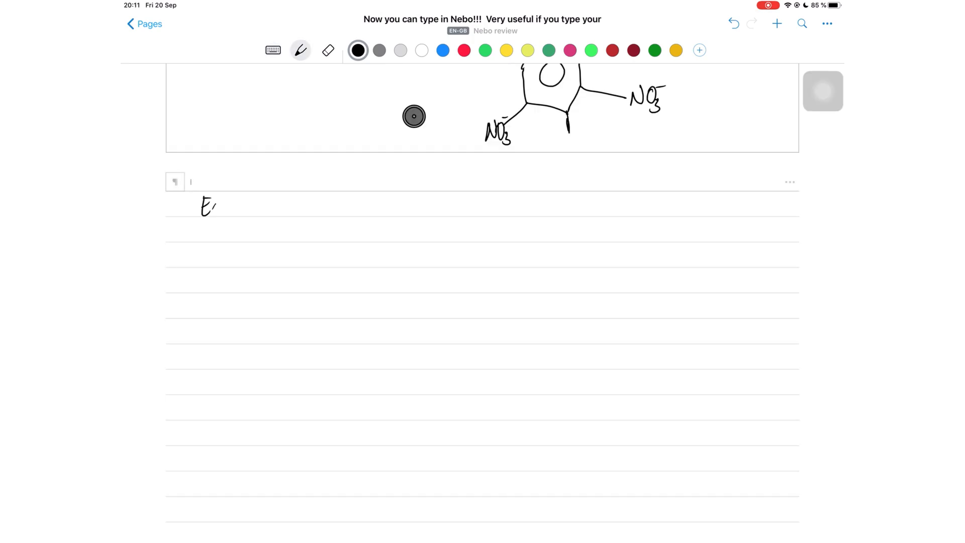
pyautogui.click(270, 51)
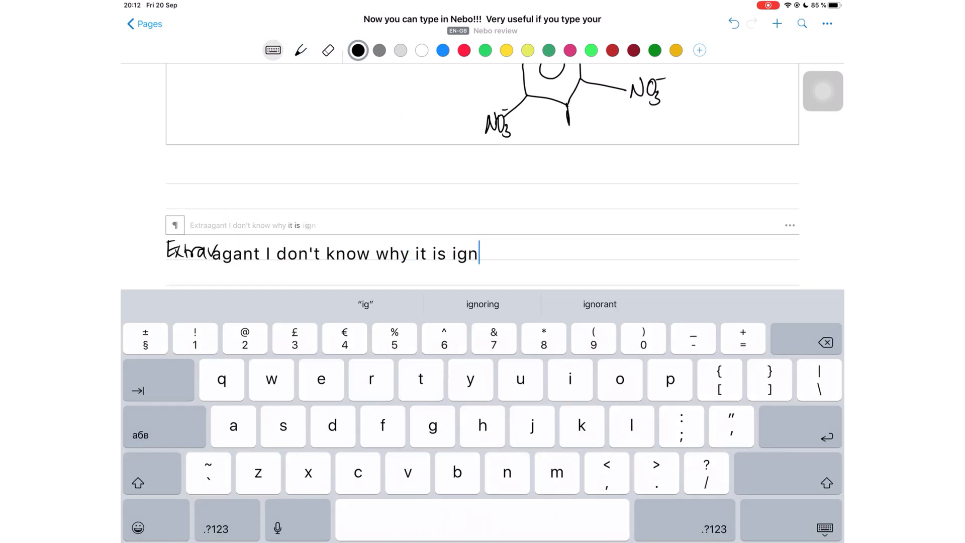
pyautogui.click(298, 51)
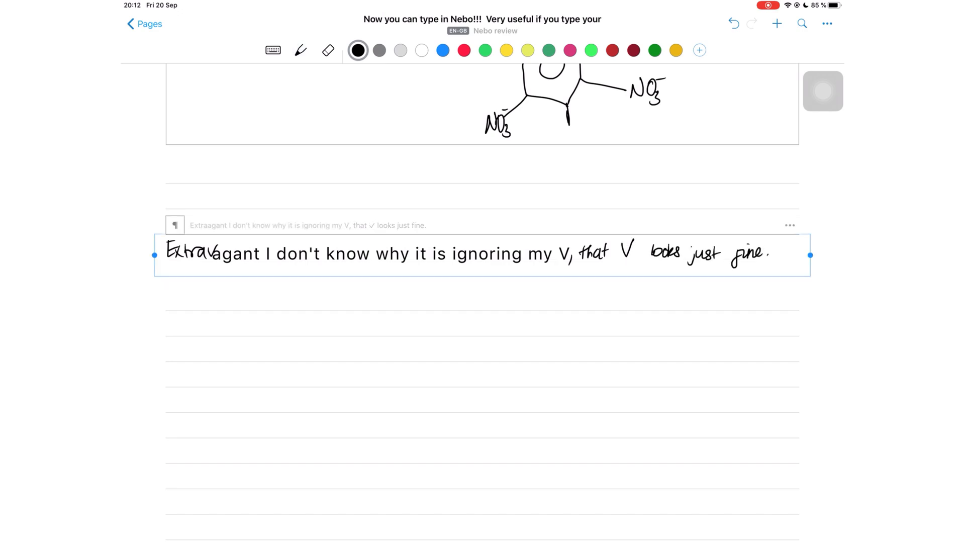
pyautogui.click(297, 50)
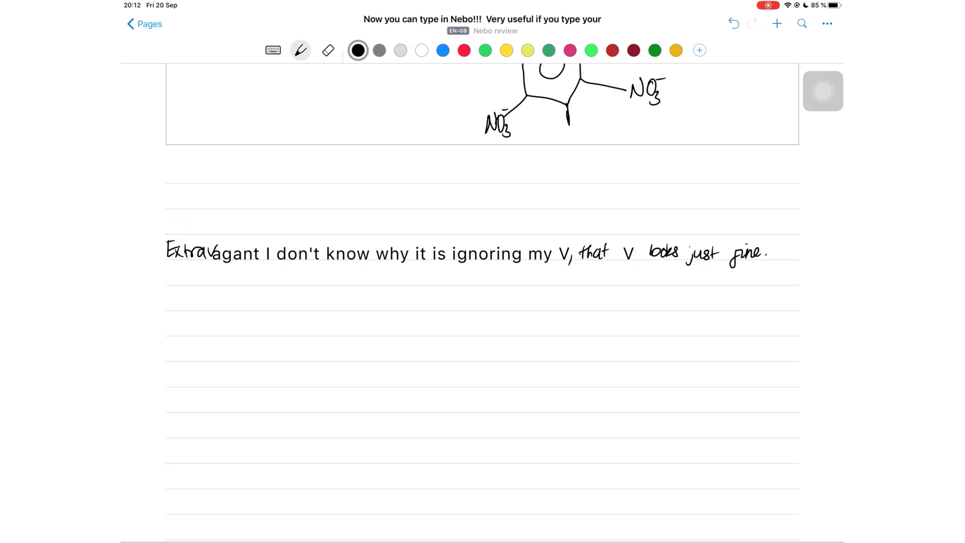
# - Set the pen thickness to 0.35, erase parts of the sketch and handwrite the per-letter/per-pixel erasing remark
pyautogui.click(285, 50)
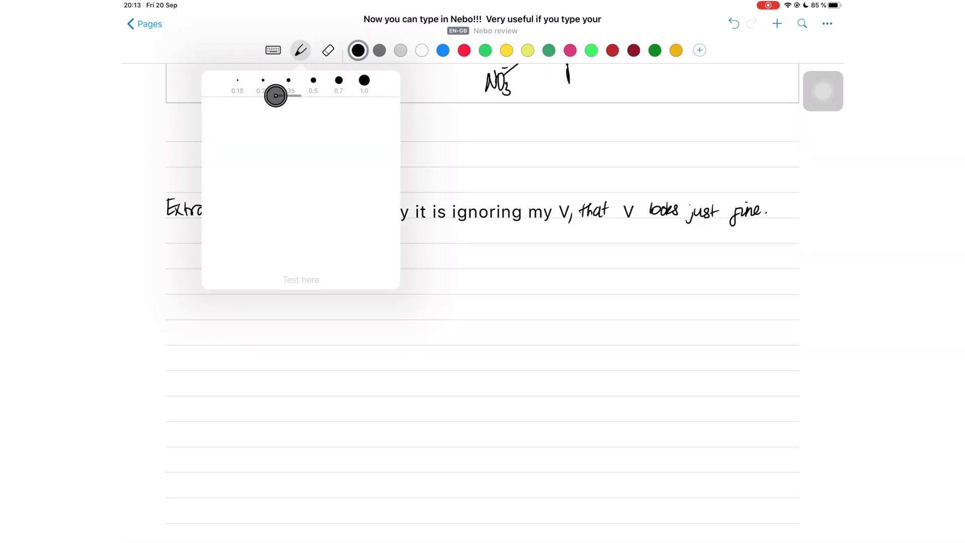
pyautogui.moveTo(275, 95); pyautogui.dragTo(271, 96)
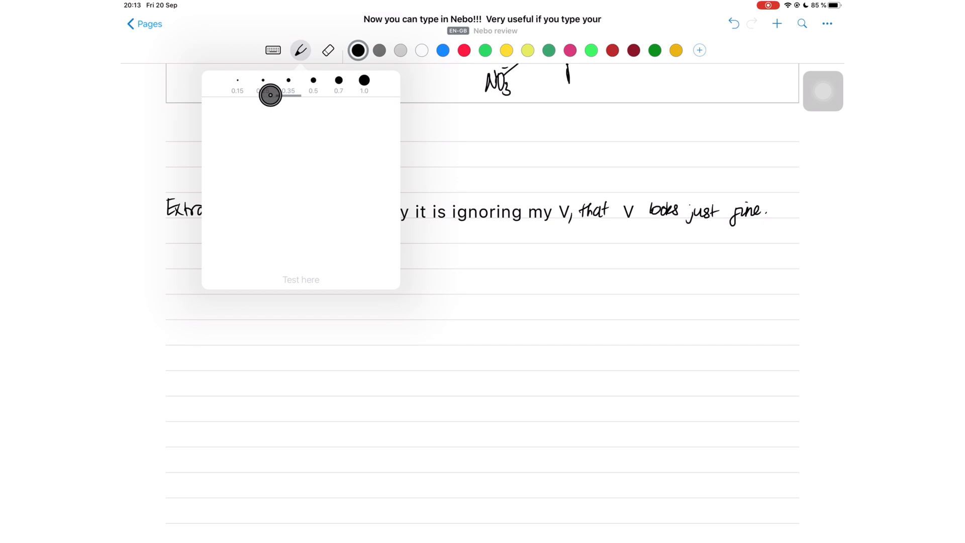
pyautogui.moveTo(270, 95); pyautogui.dragTo(297, 95)
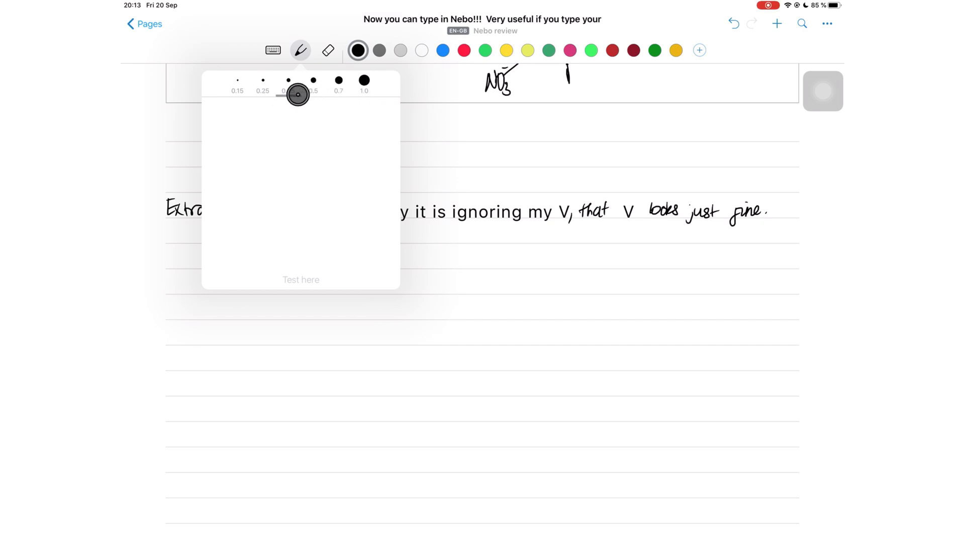
pyautogui.click(328, 50)
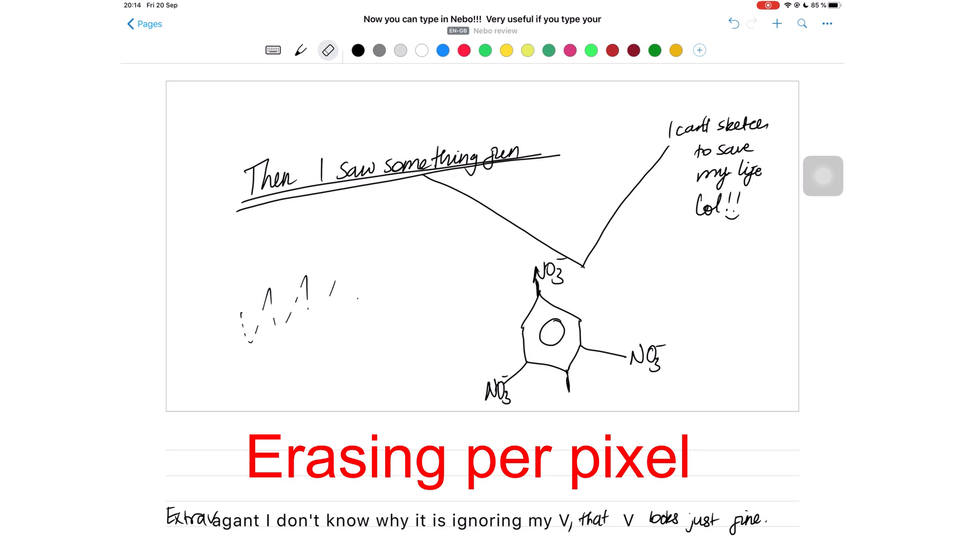
pyautogui.scroll(-3)
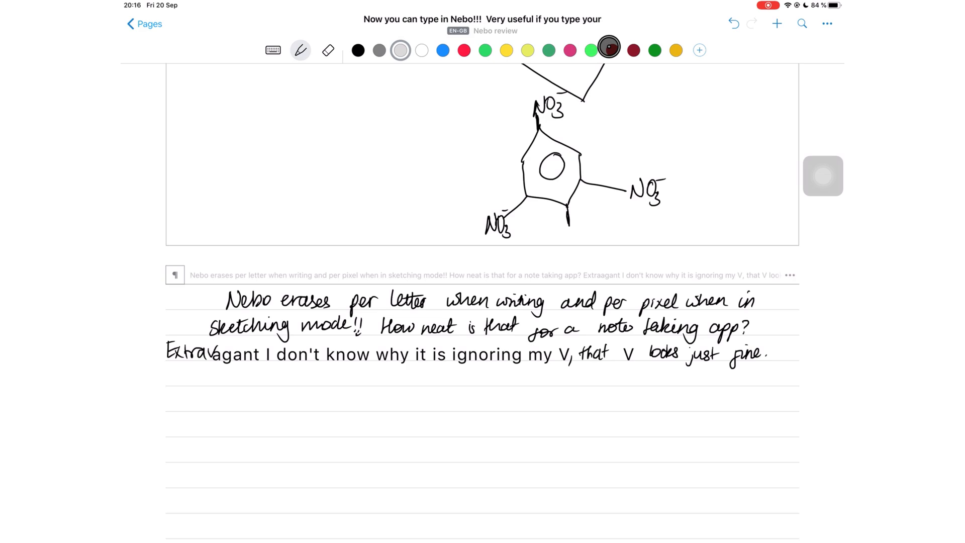
# - Add a new palette colour and tune its hue ring to purple at 273°
pyautogui.click(400, 50)
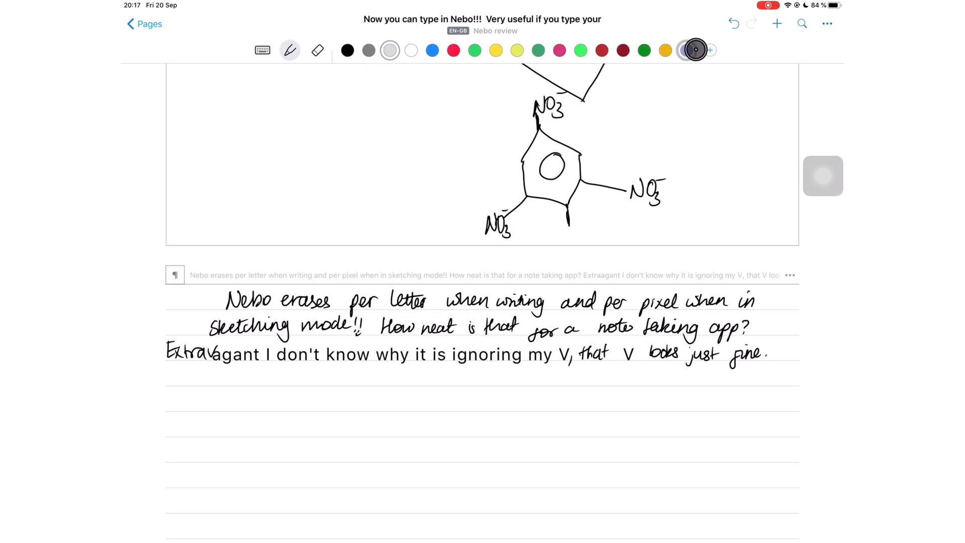
pyautogui.click(695, 50)
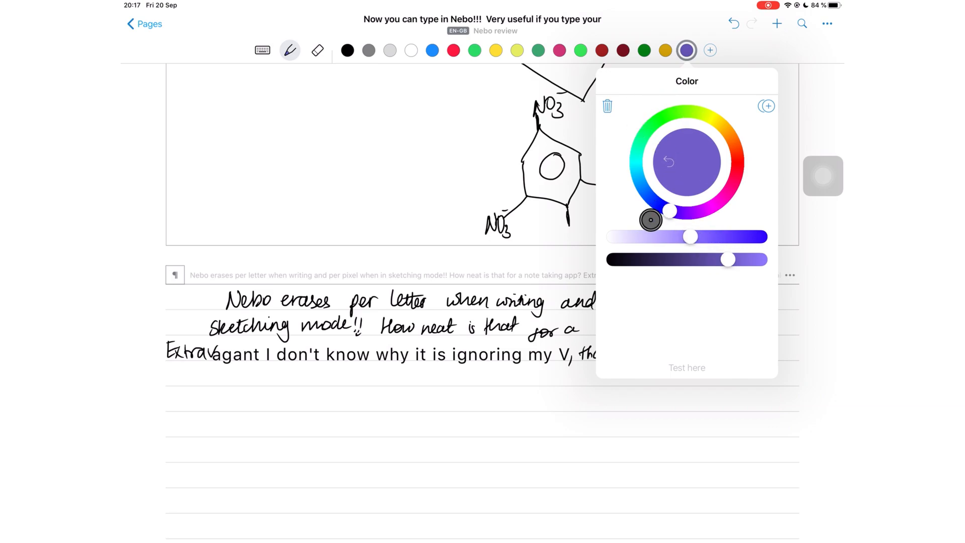
pyautogui.moveTo(650, 218); pyautogui.dragTo(689, 212)
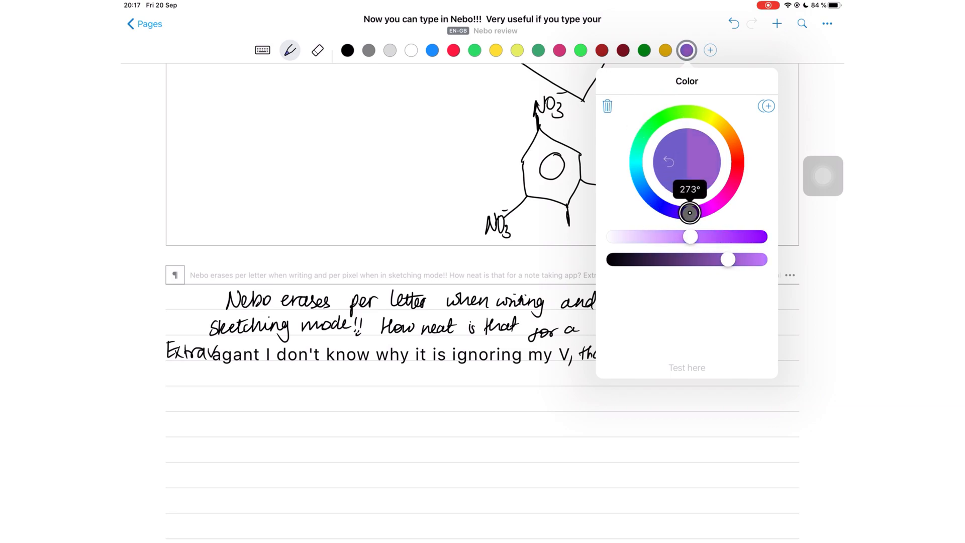
pyautogui.moveTo(692, 235); pyautogui.dragTo(769, 243)
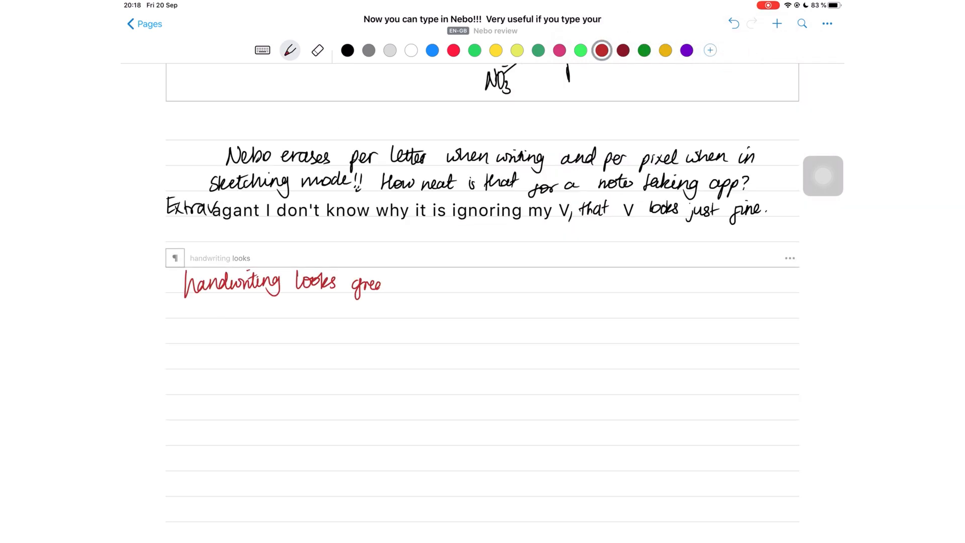
# - Handwrite the red lines, 'And that works wonders for me' and 'Say what?? neat right??'
pyautogui.moveTo(388, 284); pyautogui.dragTo(667, 283)
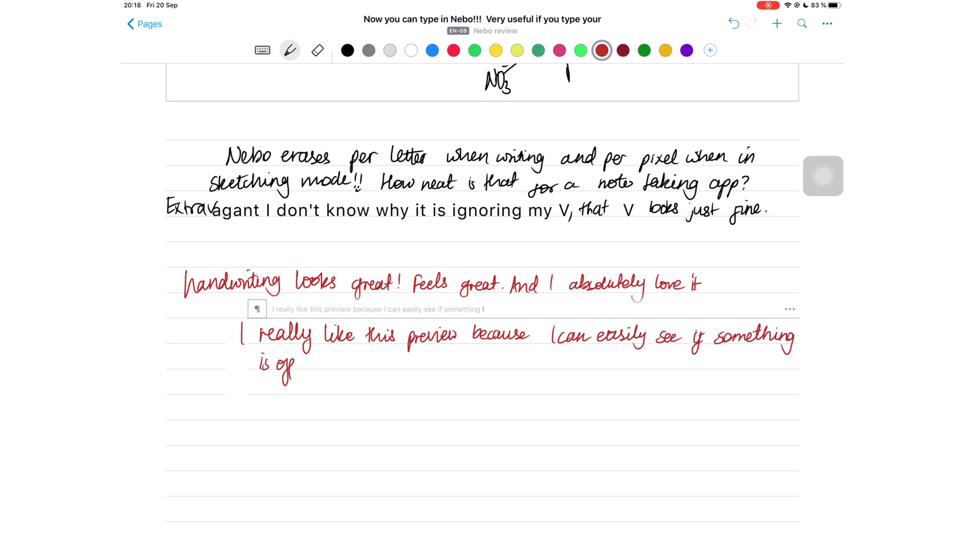
pyautogui.write('And that works wonders for me!')
pyautogui.write('Say what')
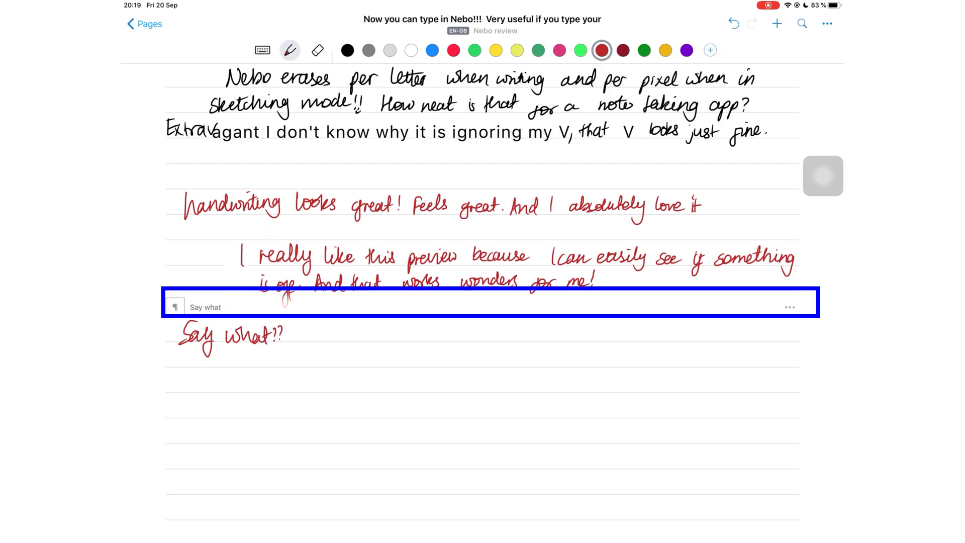
pyautogui.write('neat r')
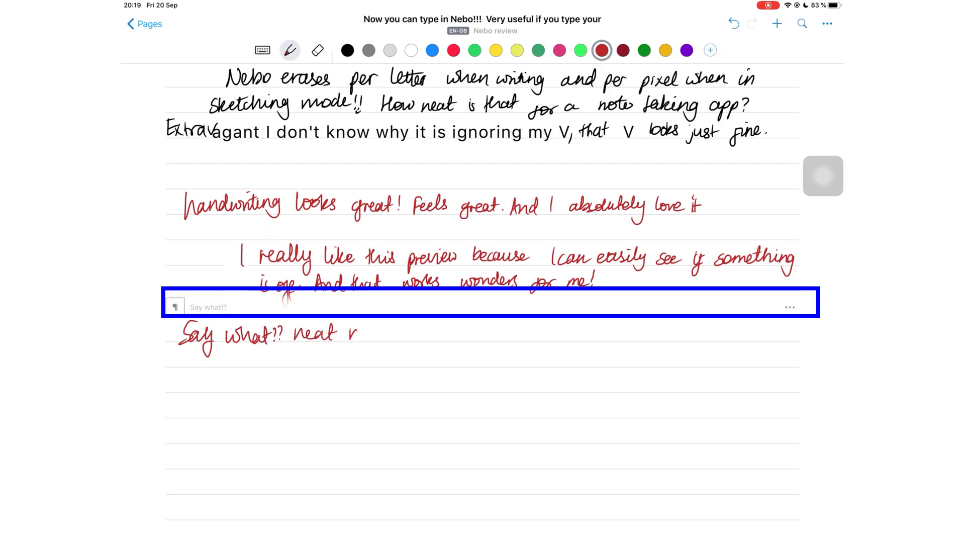
pyautogui.moveTo(360, 335); pyautogui.dragTo(403, 335)
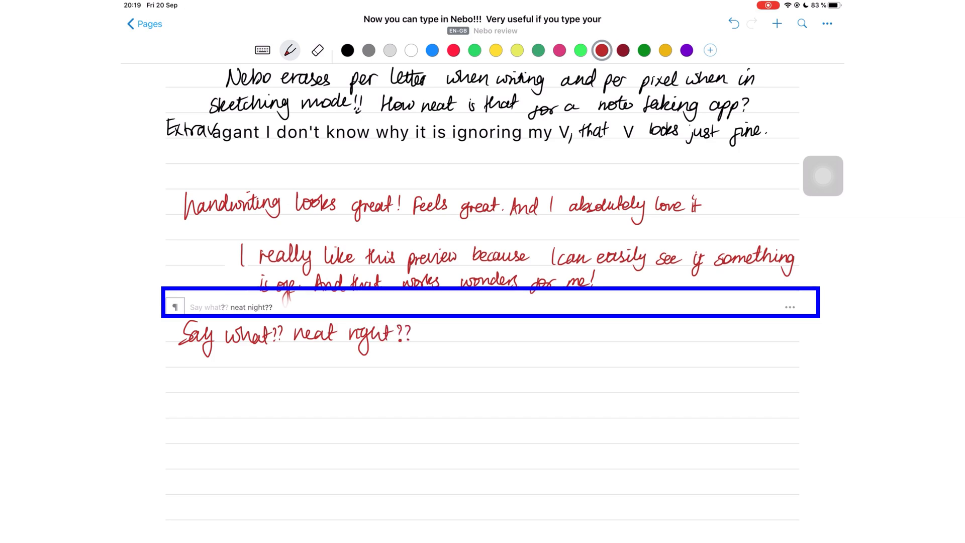
# - Go back to the page list and turn off Conversion preview in Settings
pyautogui.click(145, 25)
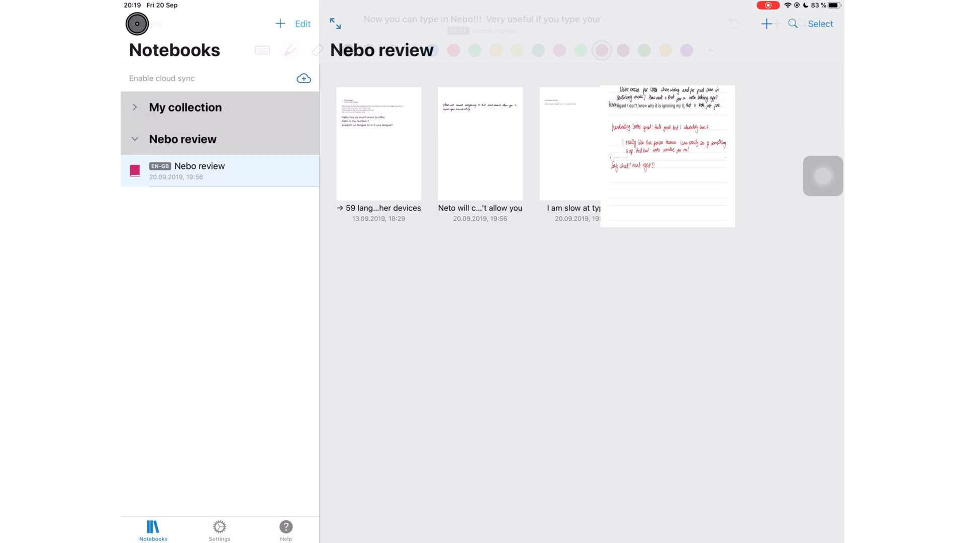
pyautogui.click(219, 531)
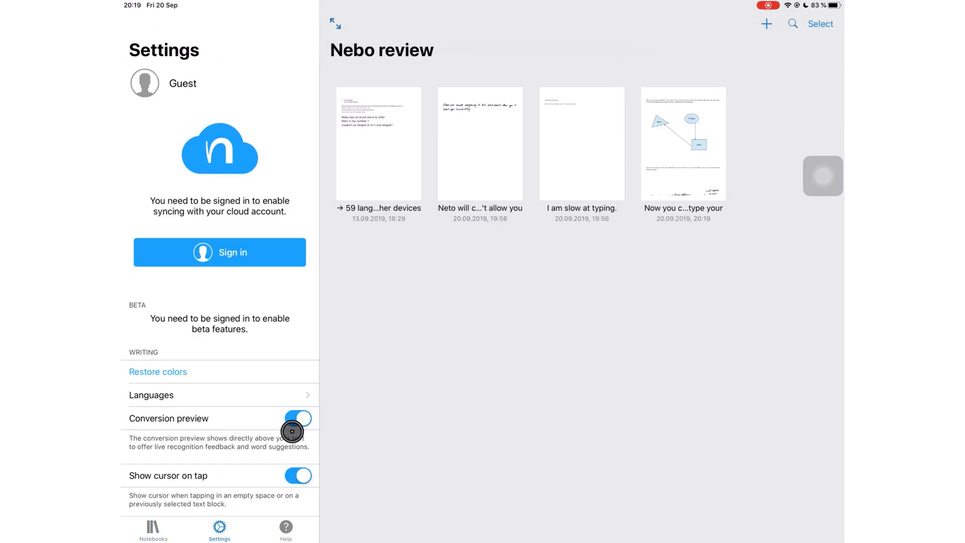
pyautogui.click(683, 143)
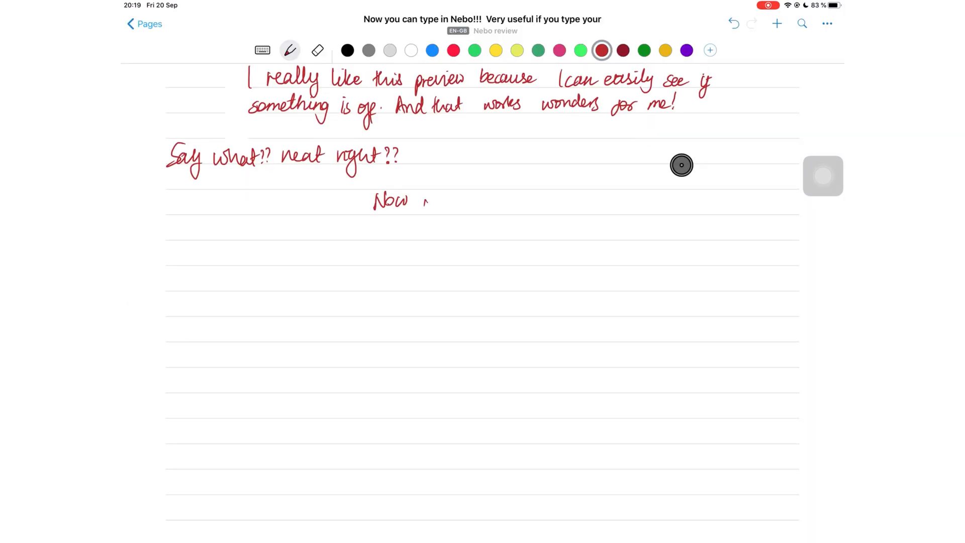
# - Handwrite in red that the preview is gone and ask how to fix text that is not converted properly
pyautogui.moveTo(424, 200); pyautogui.dragTo(753, 209)
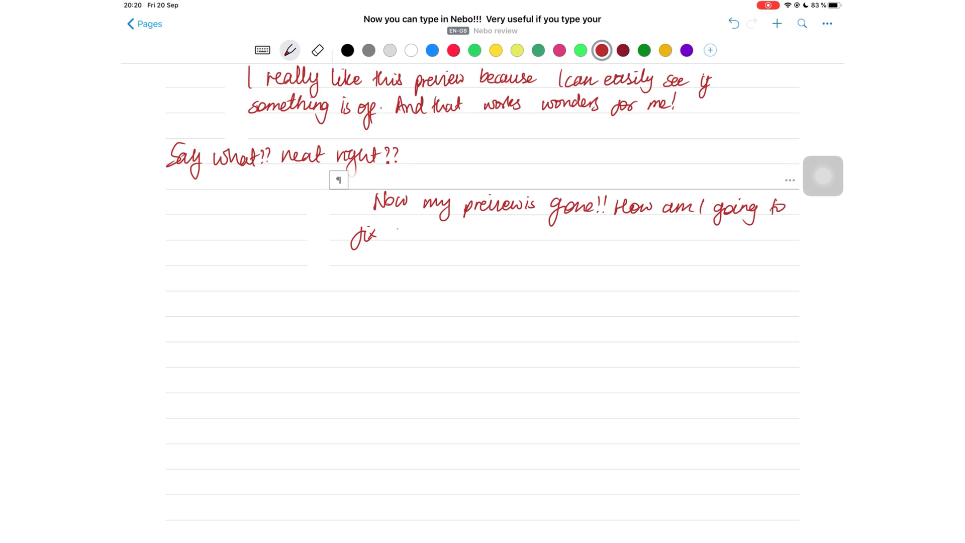
pyautogui.moveTo(394, 234); pyautogui.dragTo(468, 237)
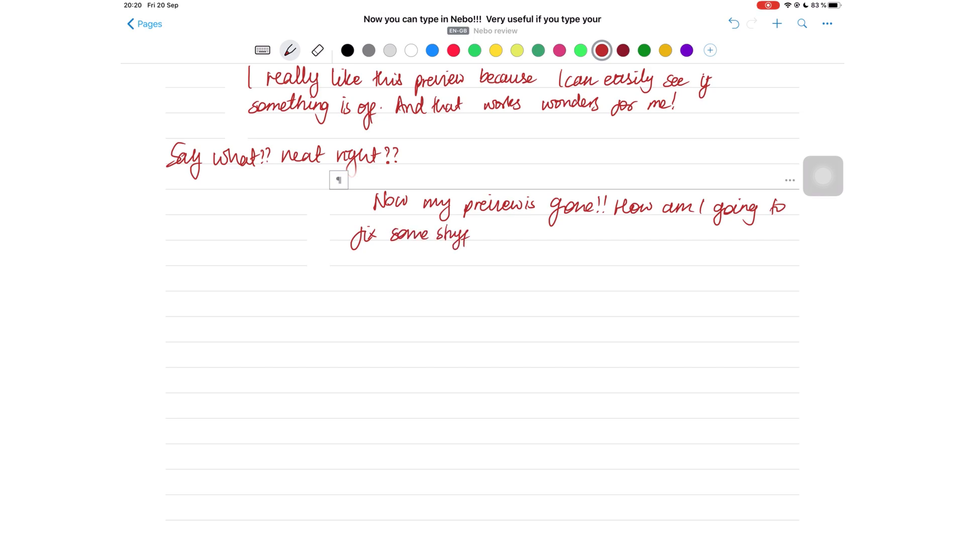
pyautogui.moveTo(481, 232); pyautogui.dragTo(560, 233)
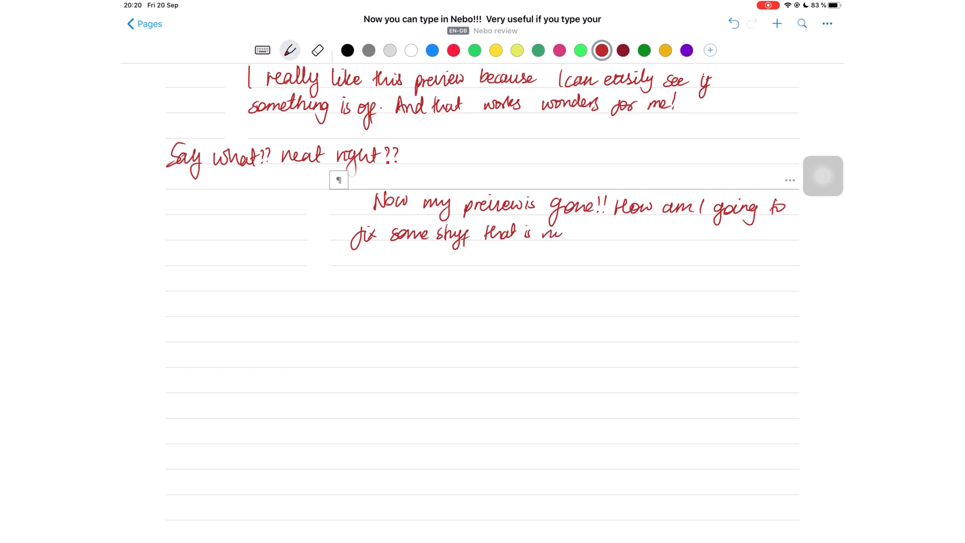
pyautogui.moveTo(551, 232); pyautogui.dragTo(572, 232)
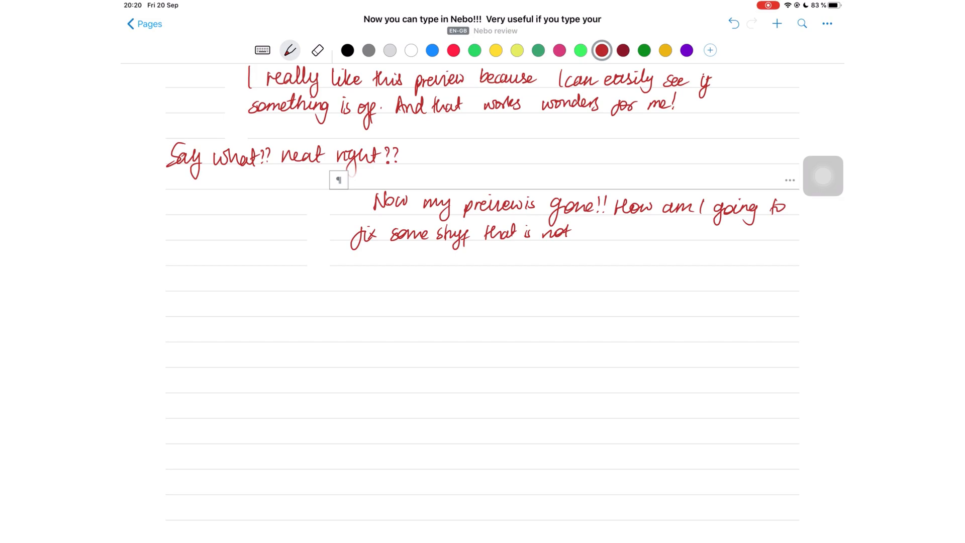
pyautogui.scroll(-3)
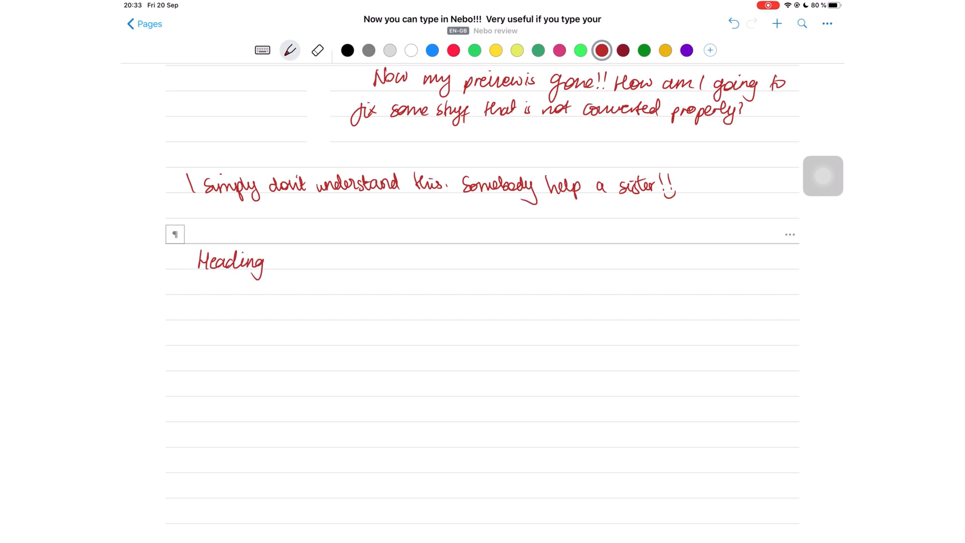
# - Handwrite 'Heading number 1', underline it into a heading, and handwrite 'Subheading' beneath
pyautogui.moveTo(273, 261); pyautogui.dragTo(301, 264)
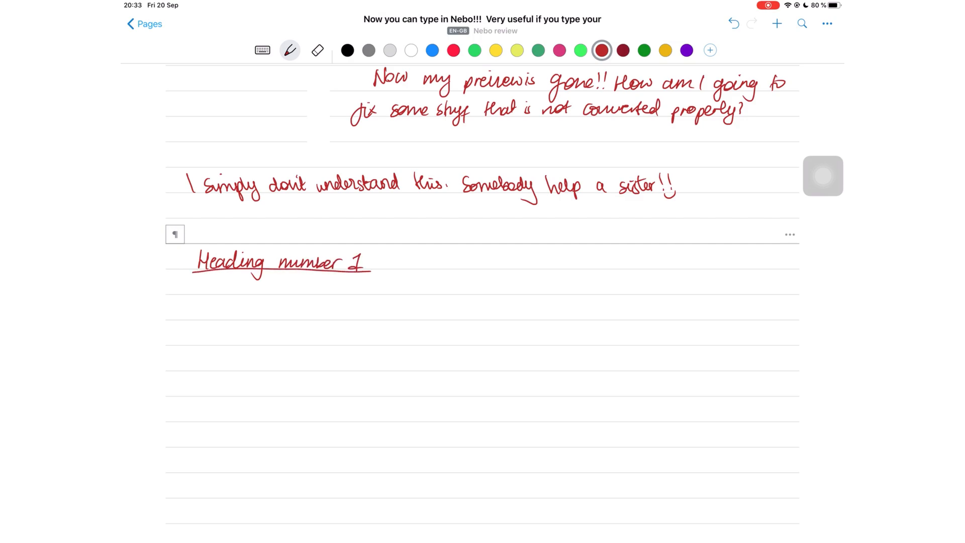
pyautogui.moveTo(197, 278); pyautogui.dragTo(363, 278)
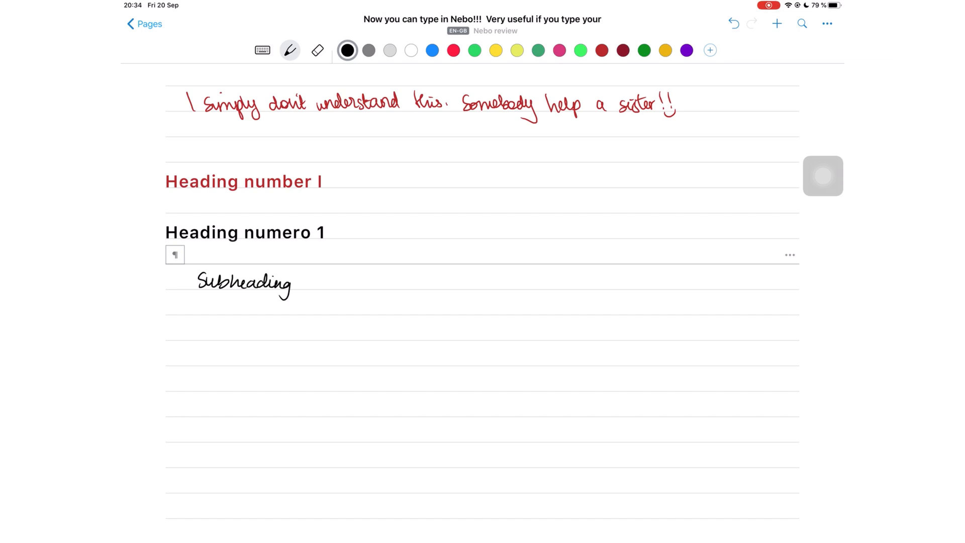
pyautogui.moveTo(299, 284); pyautogui.dragTo(354, 284)
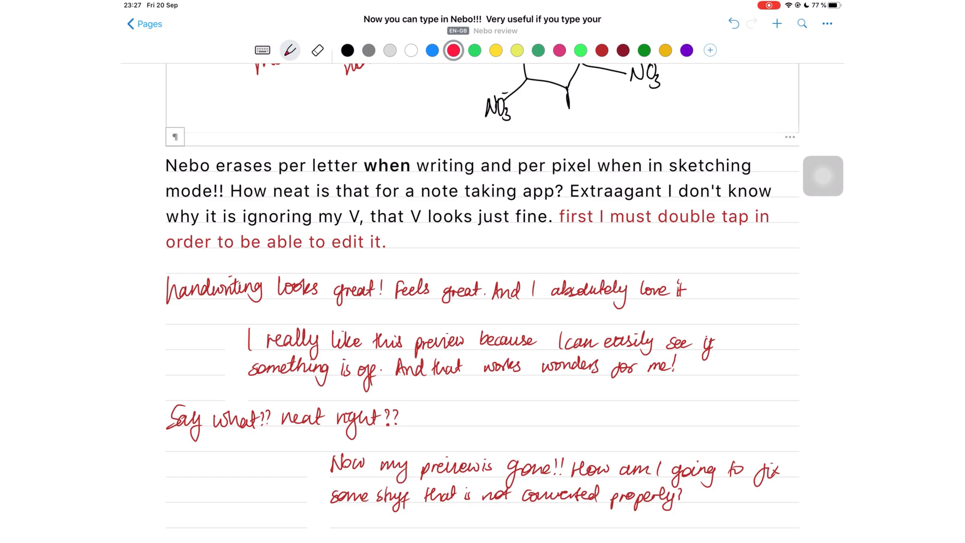
# - Emphasise 'per pixel' and 'How neat' in pink, convert the paragraphs to typed text, and colour-highlight chosen words
pyautogui.click(621, 48)
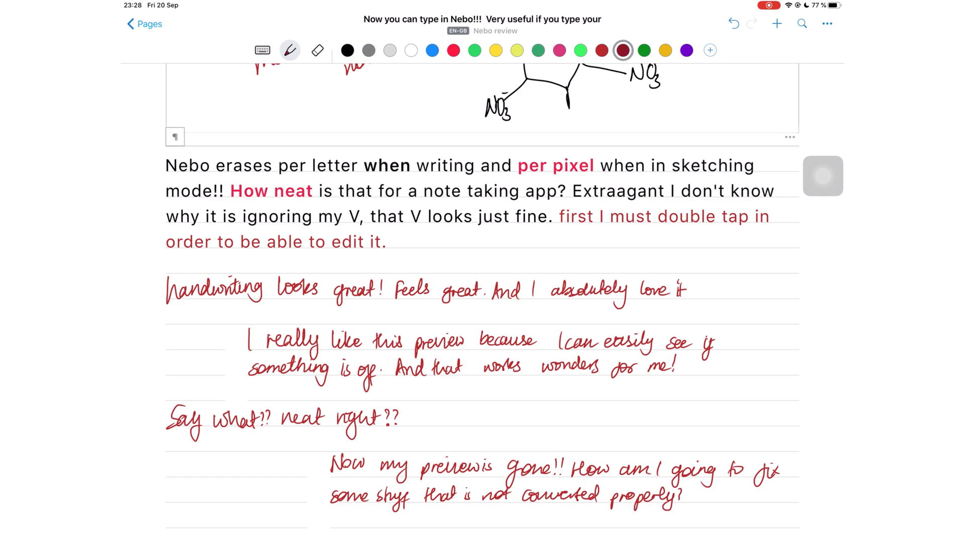
pyautogui.click(432, 48)
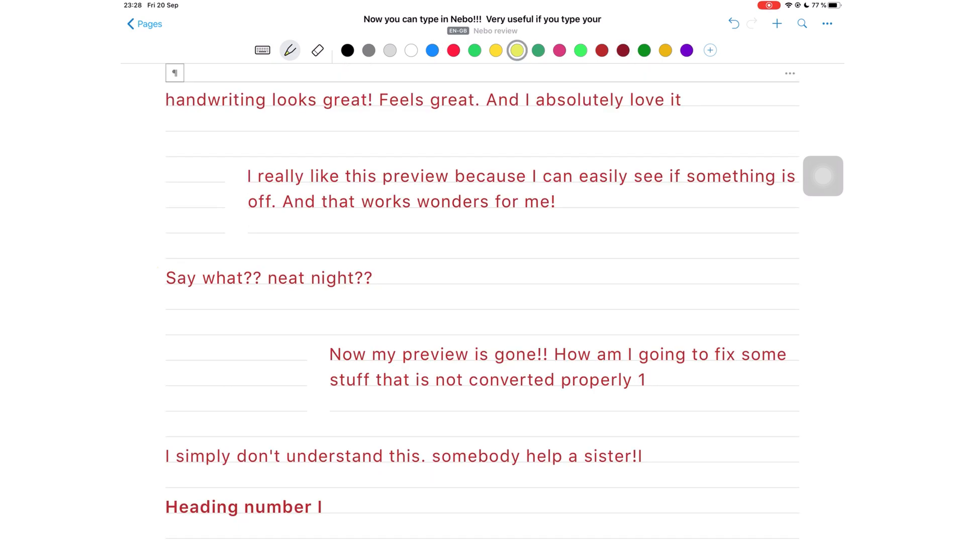
pyautogui.doubleClick(211, 277)
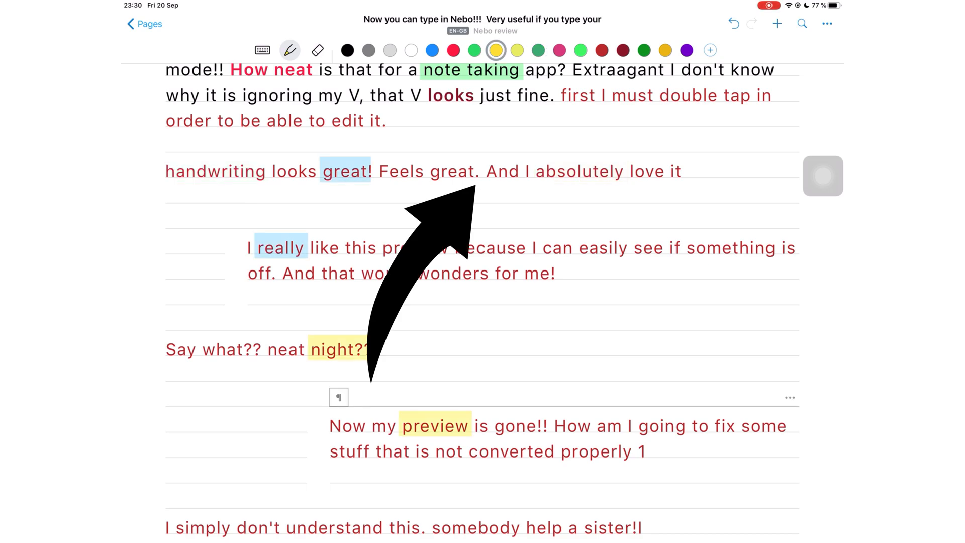
# - Break 'And I absolutely love it' onto a new line, scratch out 'And' and make 'Nebo' blue
pyautogui.click(454, 50)
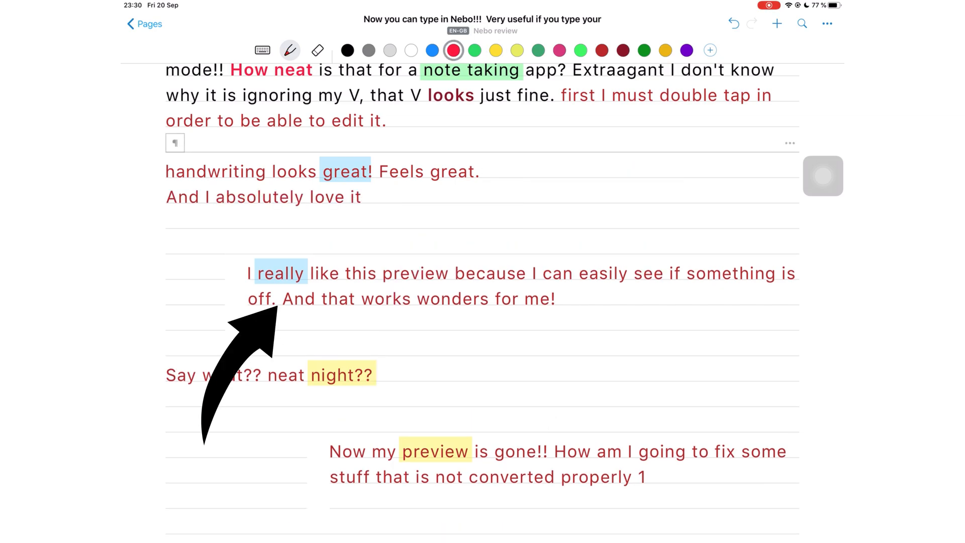
pyautogui.scroll(-3)
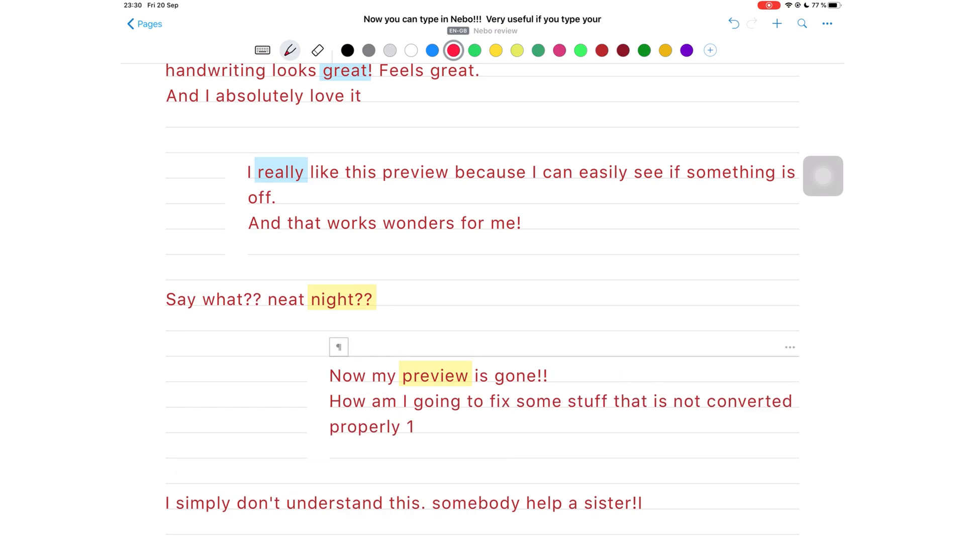
pyautogui.scroll(-3)
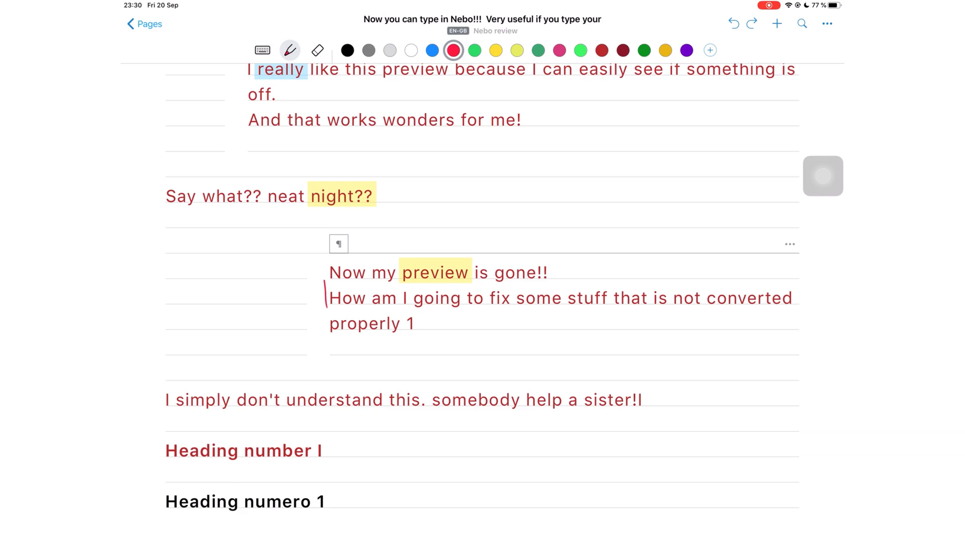
pyautogui.scroll(-3)
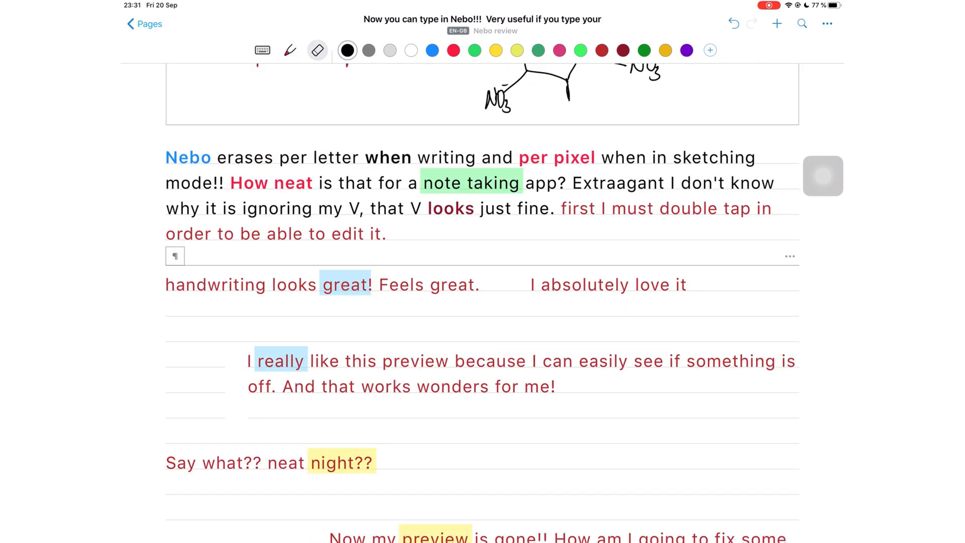
# - Erase several words from the handwriting-looks-great sentence with the eraser
pyautogui.click(289, 49)
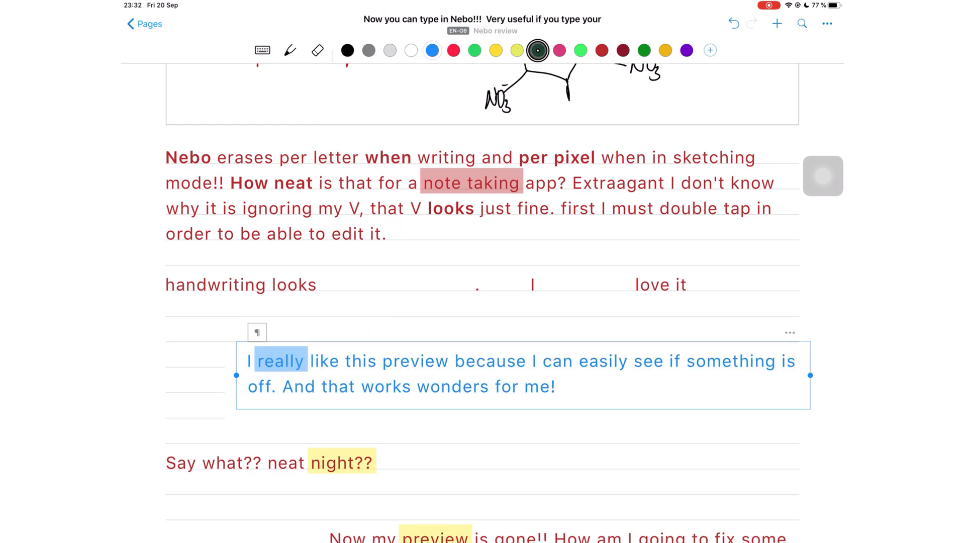
# - Colour the preview paragraph red then purple, remove the highlight on 'really', and bring up its Actions
pyautogui.click(600, 50)
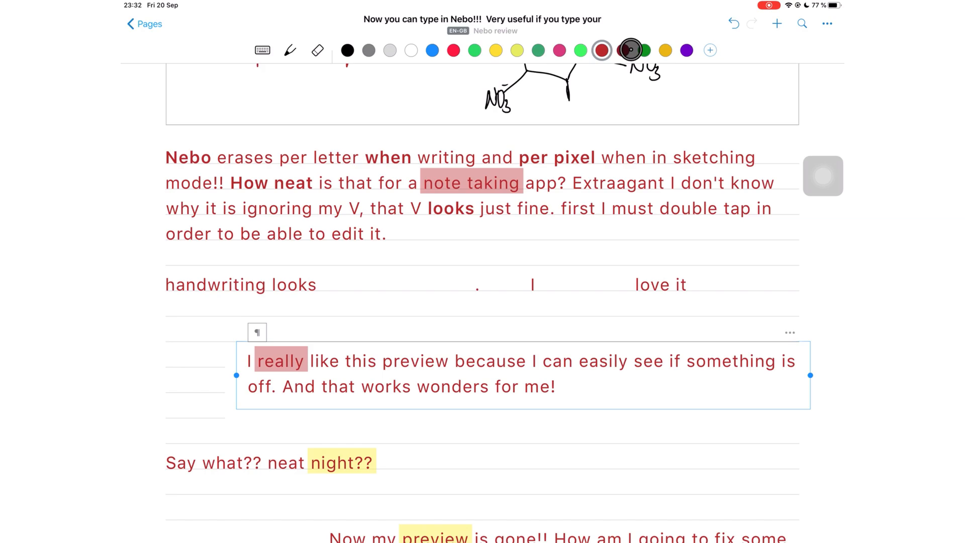
pyautogui.click(697, 50)
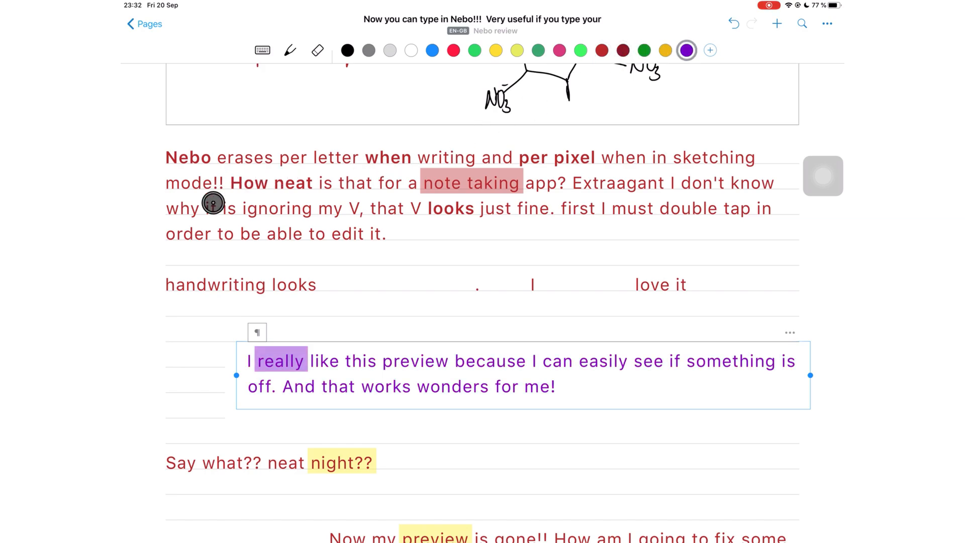
pyautogui.click(256, 333)
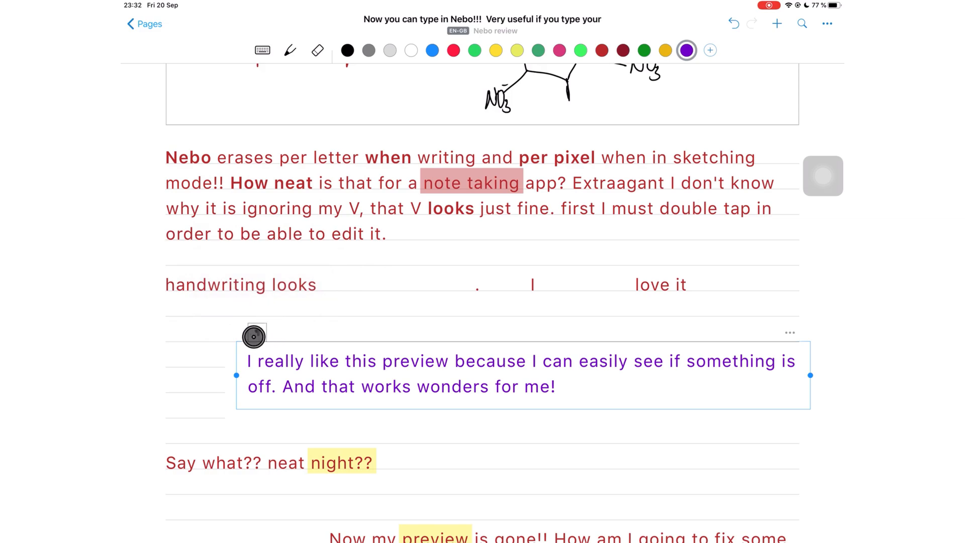
pyautogui.click(789, 332)
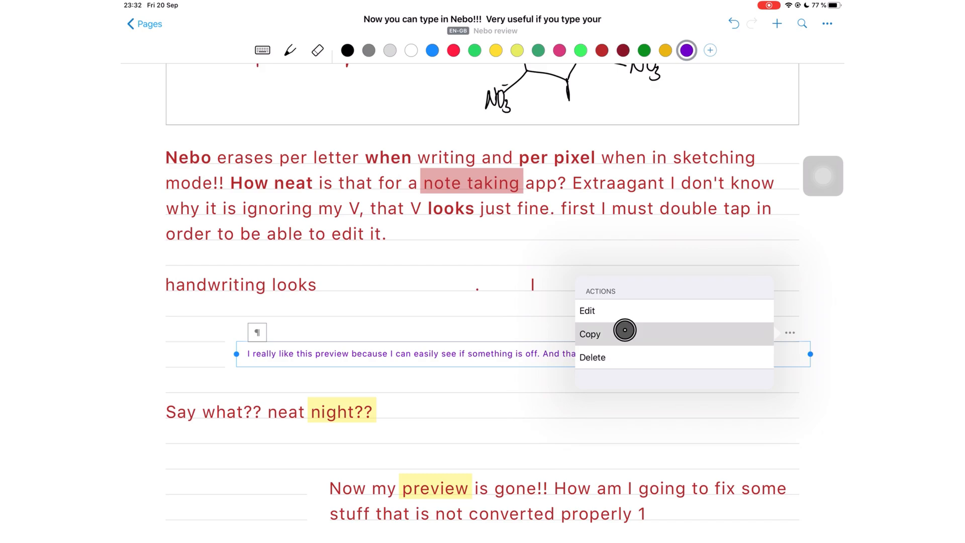
pyautogui.click(625, 333)
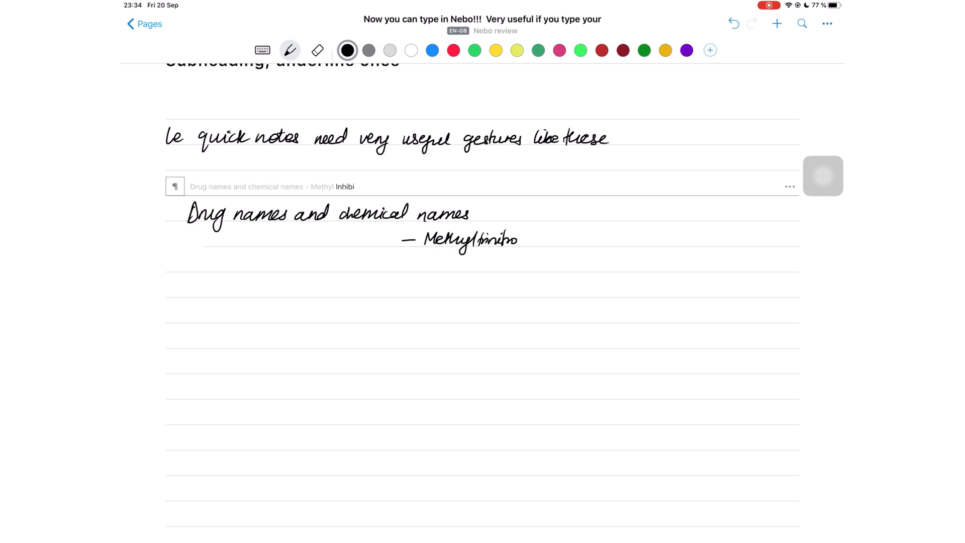
# - Handwrite list entries including benzene and Captopril as dash- and asterisk-bulleted drug names
pyautogui.write('benzene')
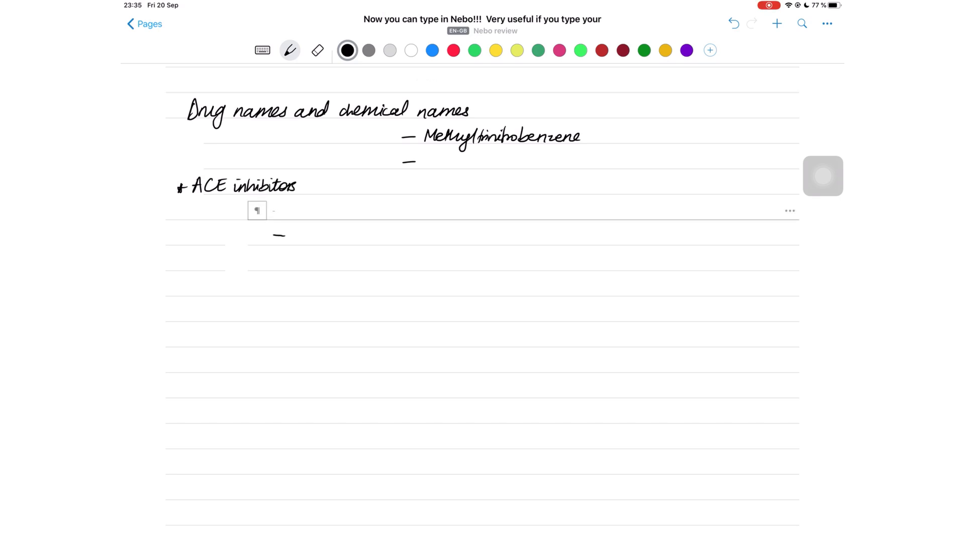
pyautogui.write('Cap')
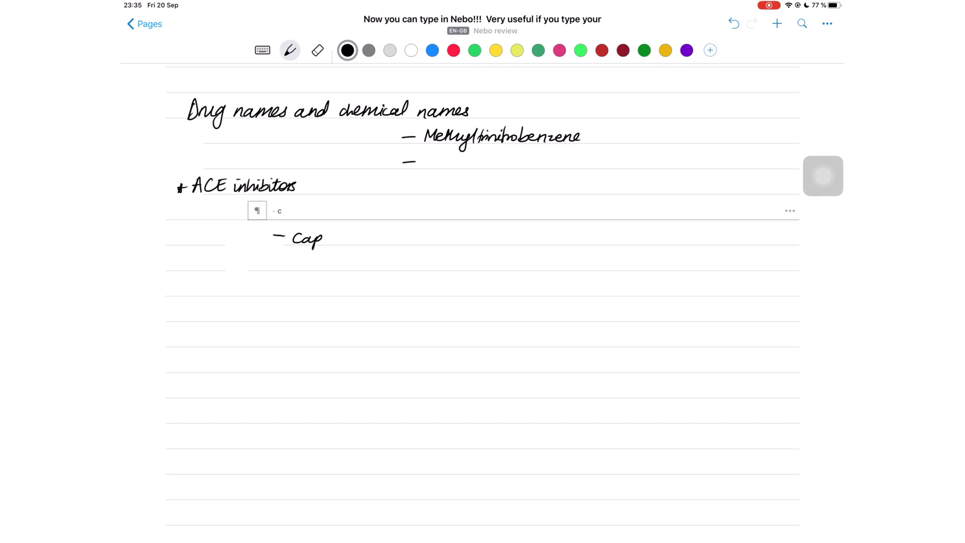
pyautogui.write('Captopril')
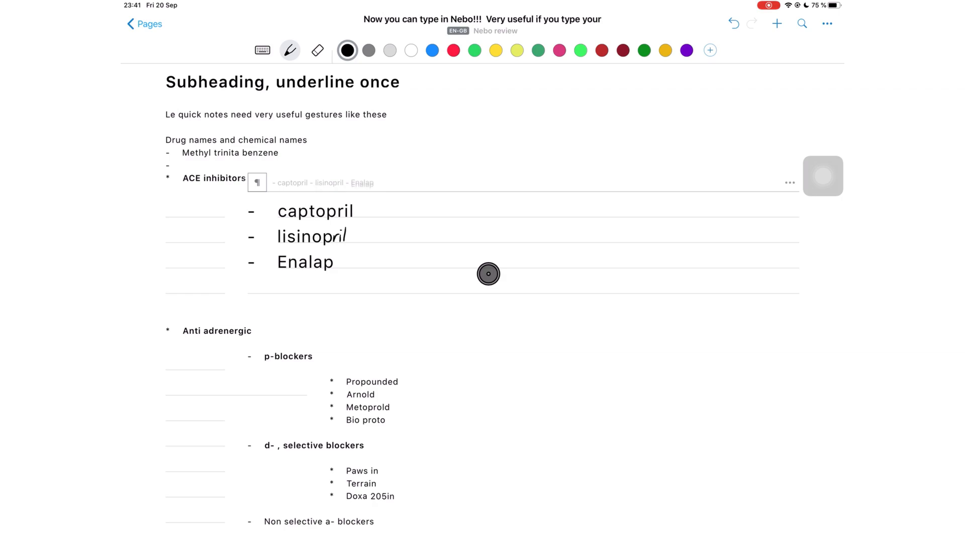
pyautogui.write('ril')
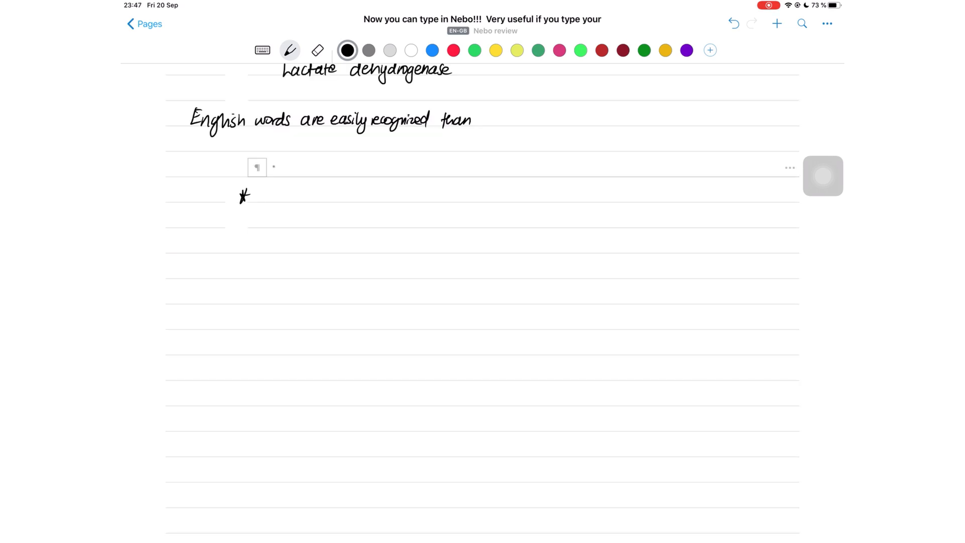
# - Draw a star list marker below the English-words sentence and start the next marker line
pyautogui.moveTo(237, 220); pyautogui.dragTo(255, 246)
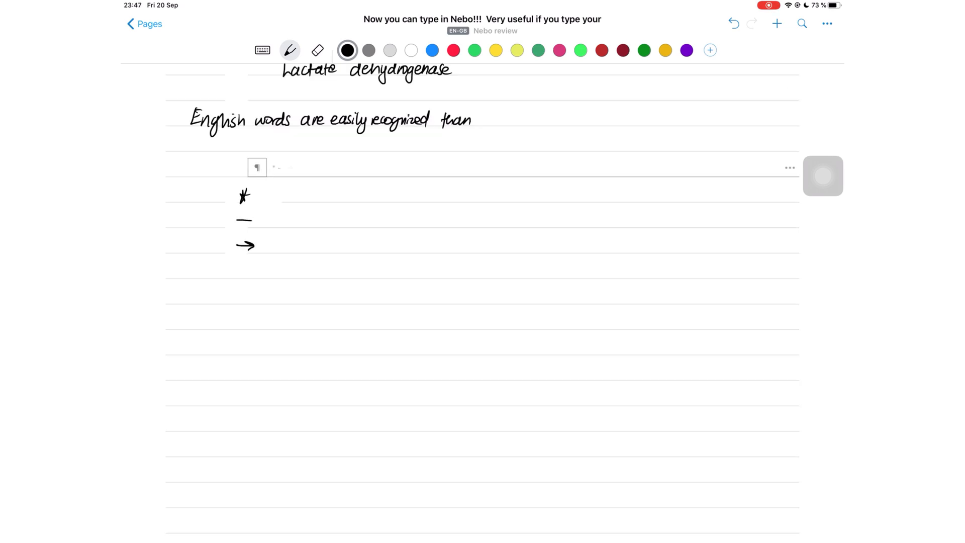
pyautogui.click(244, 269)
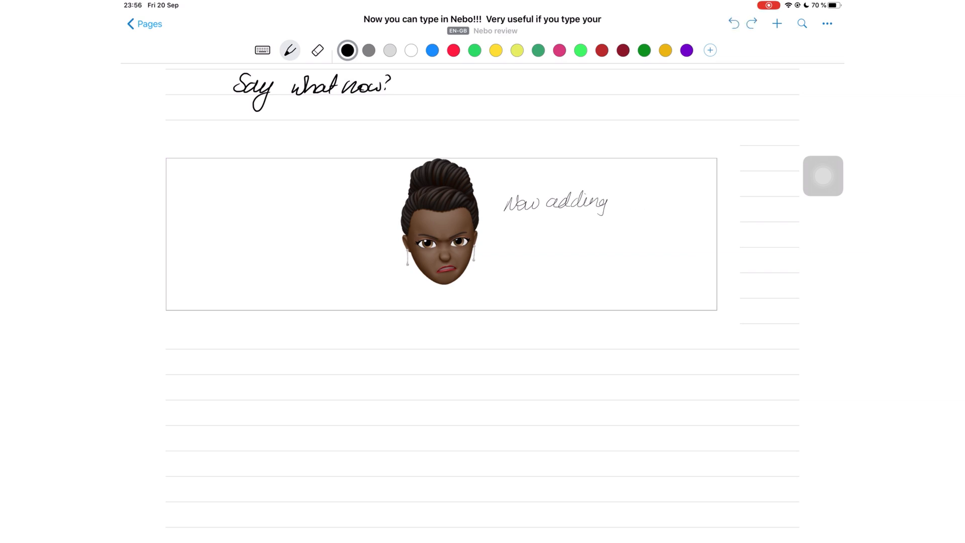
# - Handwrite an annotation about adding annotations beside the memoji, then scroll down to the sketch and diagram blocks
pyautogui.moveTo(615, 200); pyautogui.dragTo(553, 228)
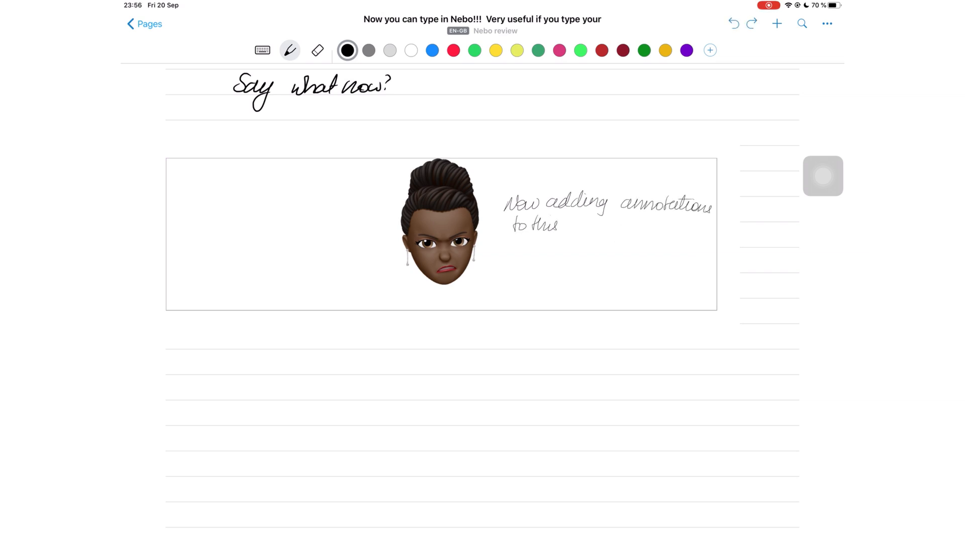
pyautogui.click(289, 51)
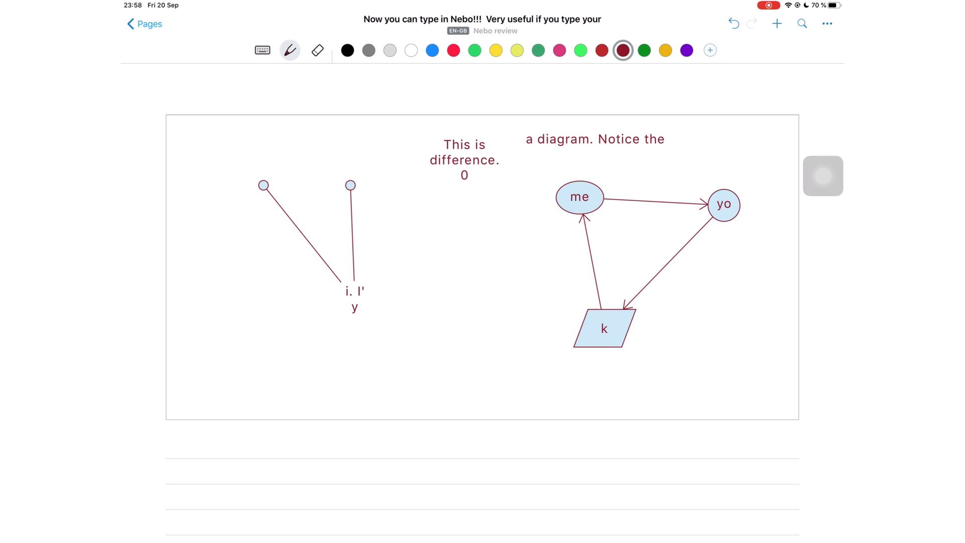
pyautogui.scroll(-3)
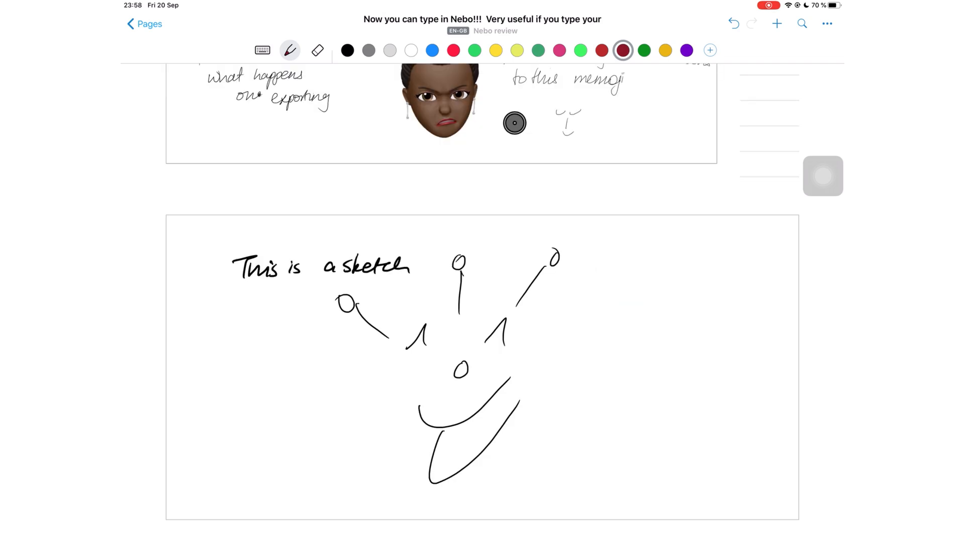
pyautogui.scroll(-3)
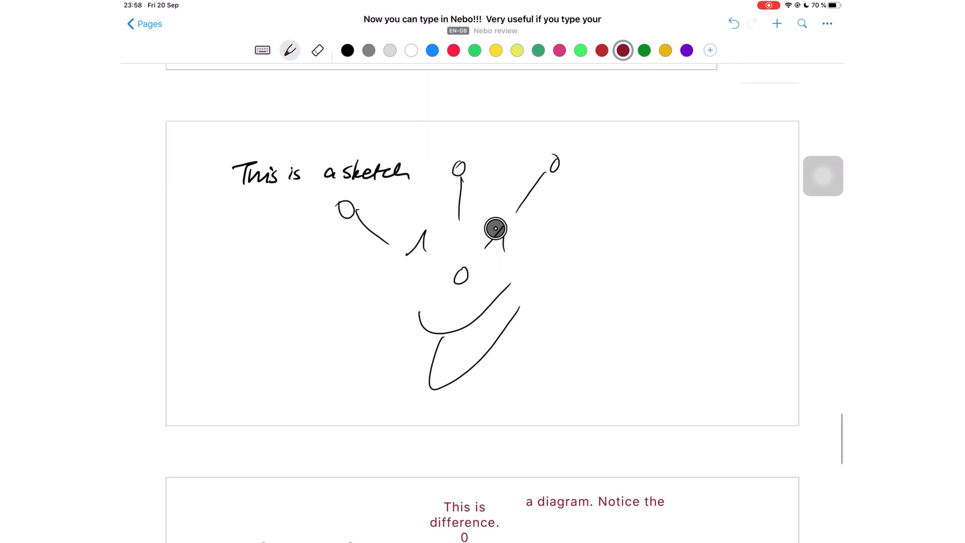
pyautogui.scroll(-3)
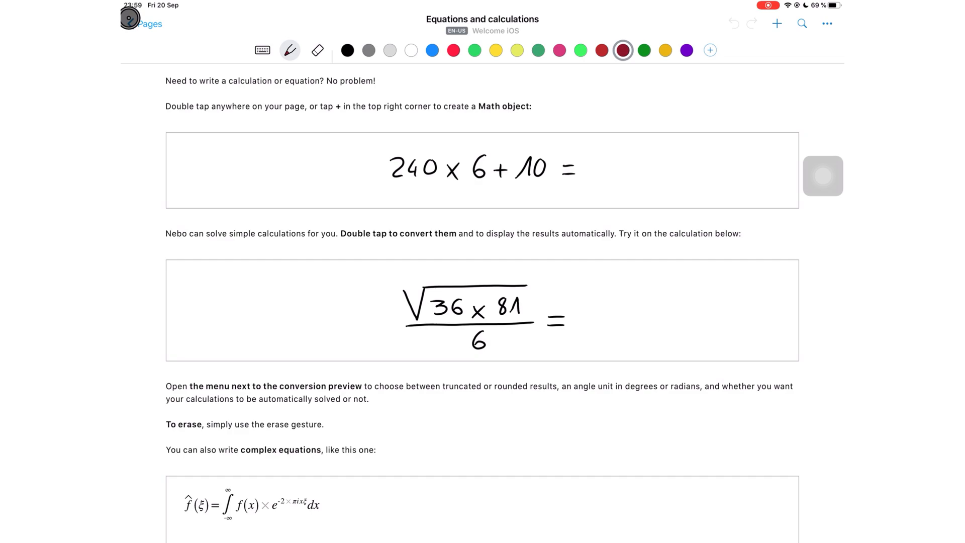
# - Open Settings, then the Equations and calculations page, and return to the Nebo review page with 'J'ai une thought'
pyautogui.click(147, 23)
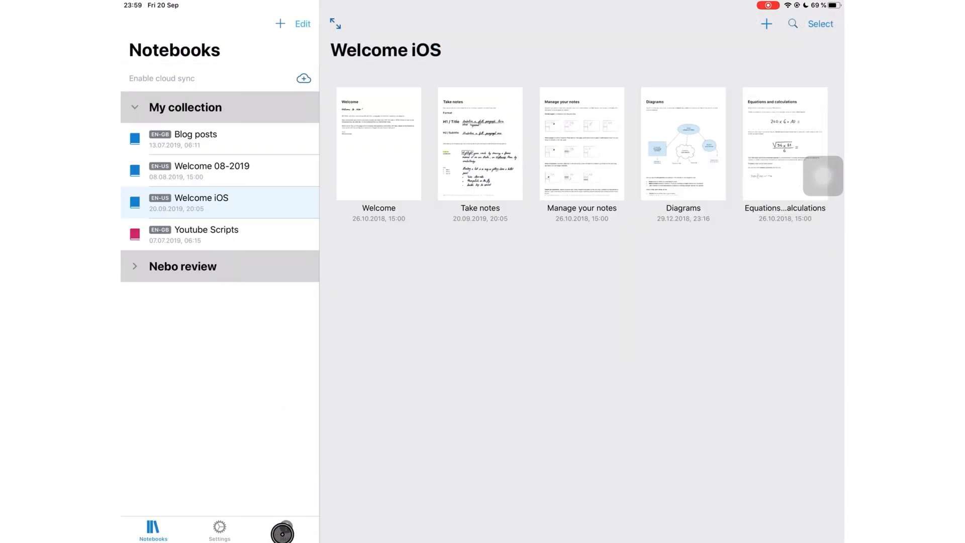
pyautogui.click(219, 530)
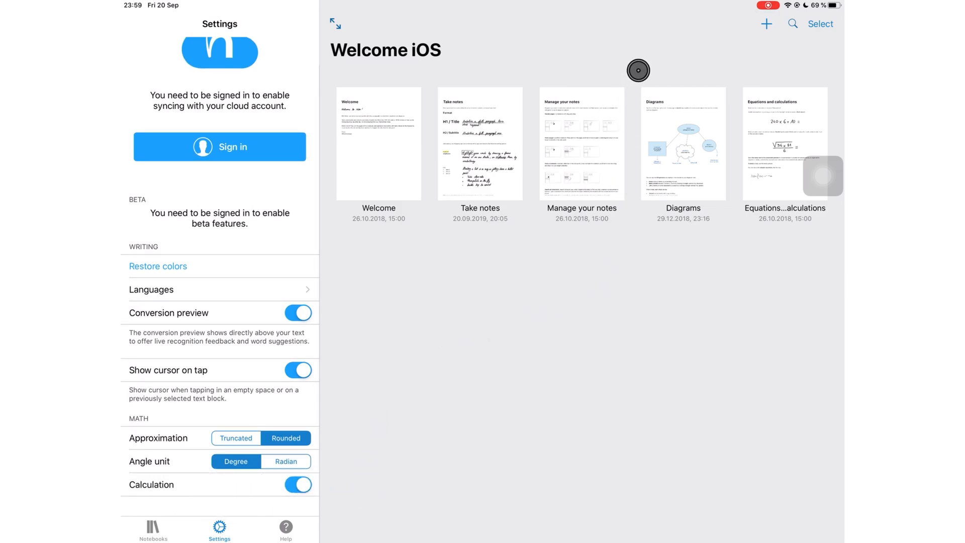
pyautogui.doubleClick(777, 147)
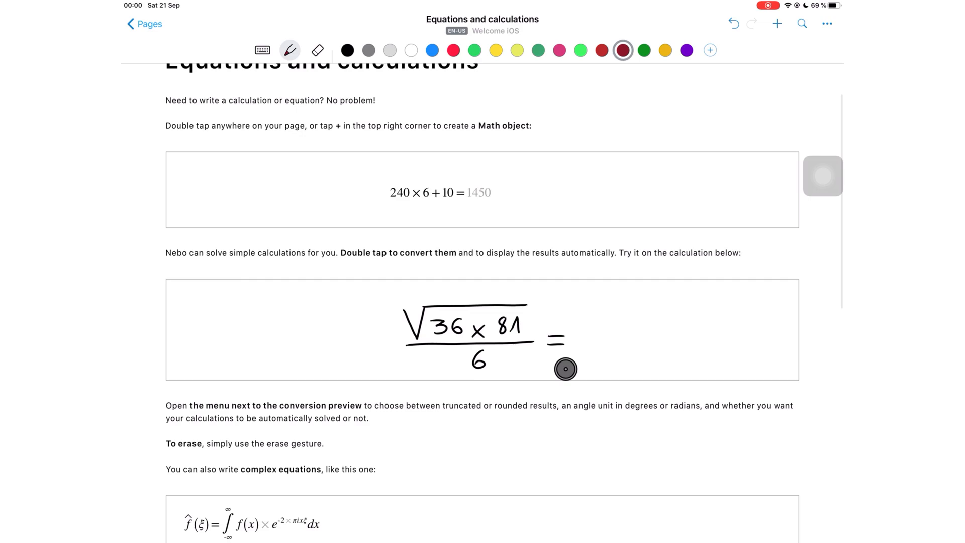
pyautogui.doubleClick(467, 332)
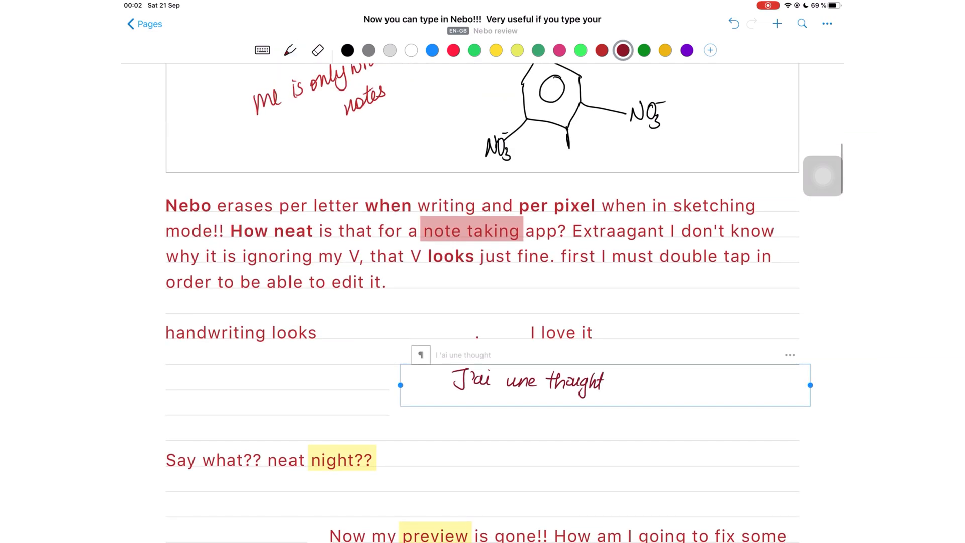
# - Search the note for 'hought', then open the Take notes page from the page menu
pyautogui.click(801, 24)
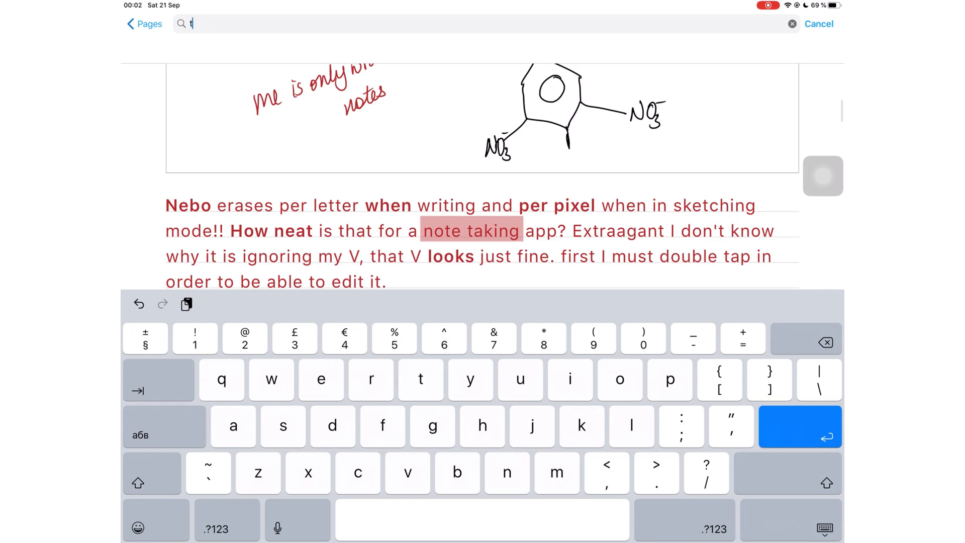
pyautogui.write('hought')
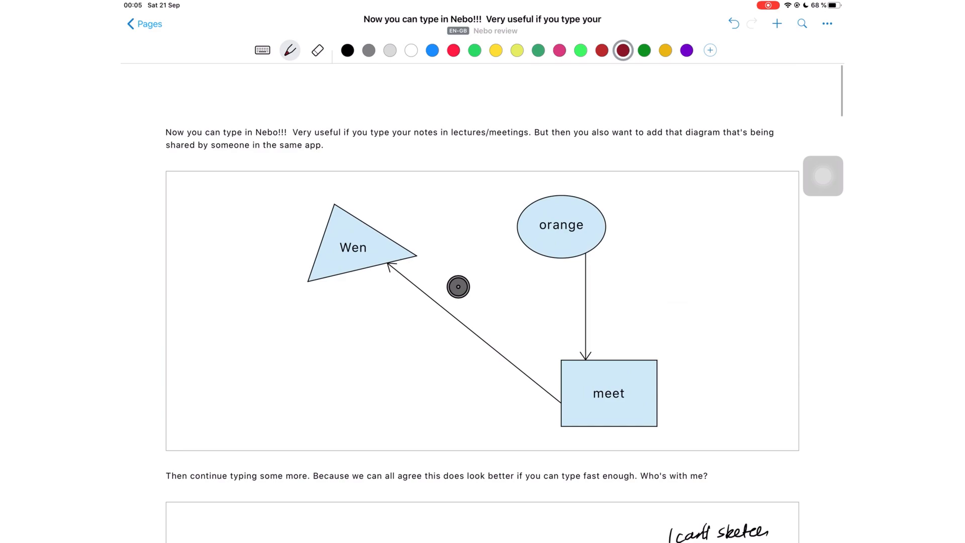
pyautogui.click(827, 24)
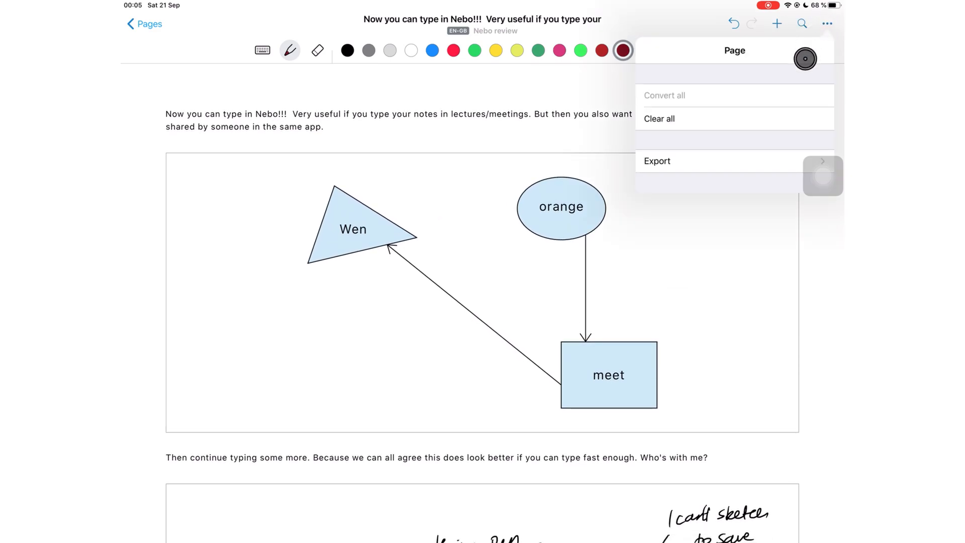
pyautogui.click(657, 161)
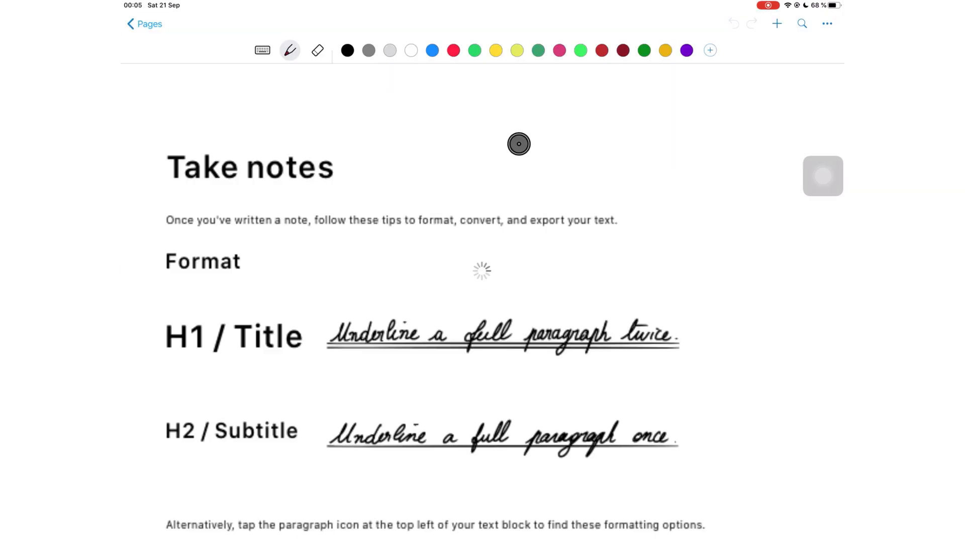
# - Export the Take notes page as a PDF and preview it in Printer Options
pyautogui.scroll(-3)
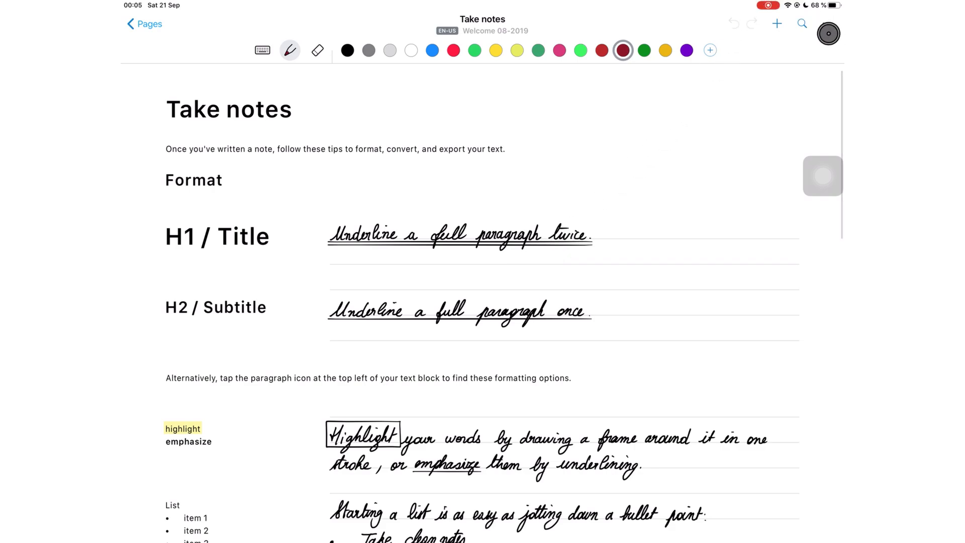
pyautogui.click(826, 24)
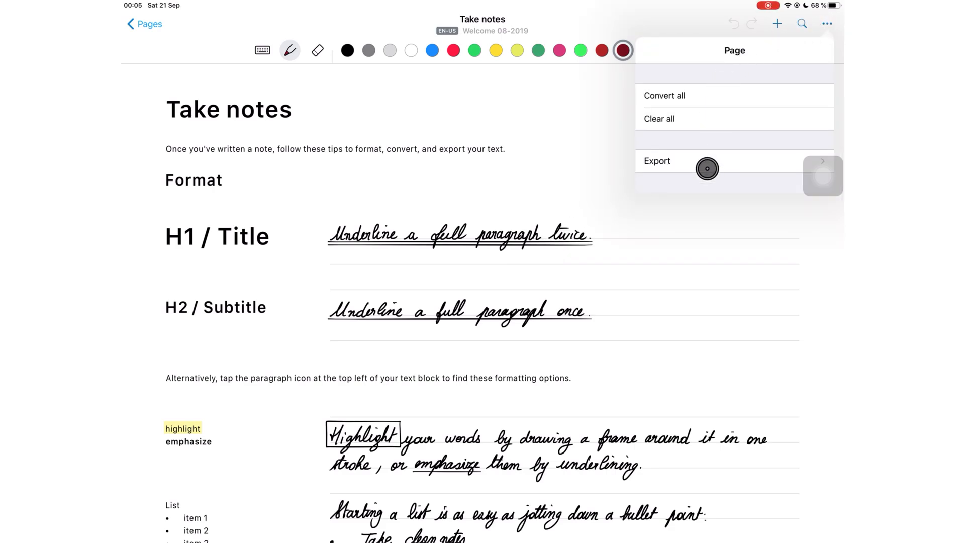
pyautogui.click(657, 160)
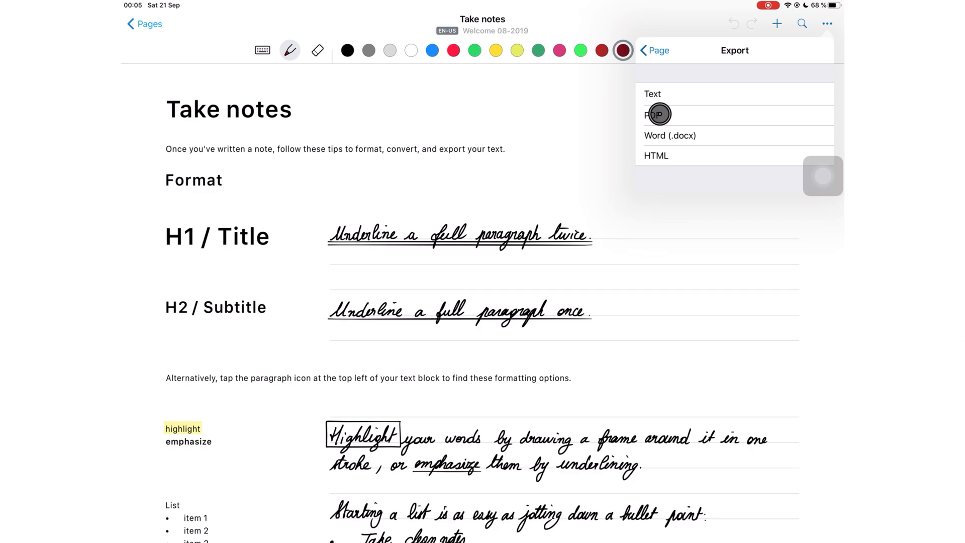
pyautogui.click(658, 114)
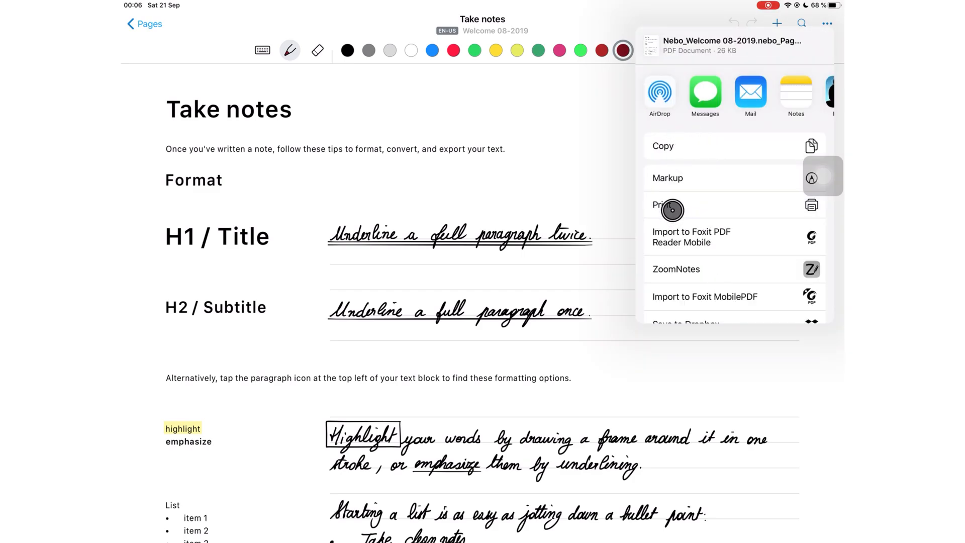
pyautogui.click(665, 205)
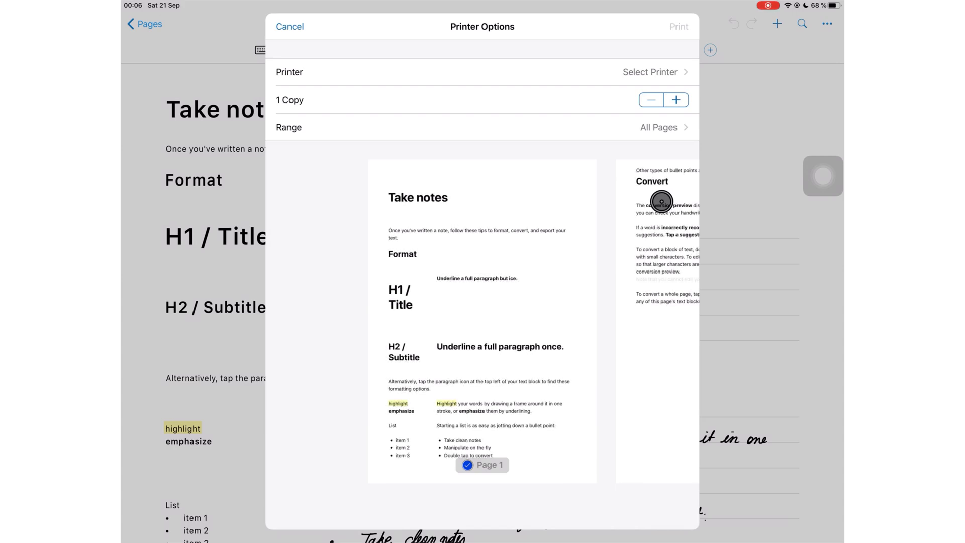
pyautogui.moveTo(491, 271)
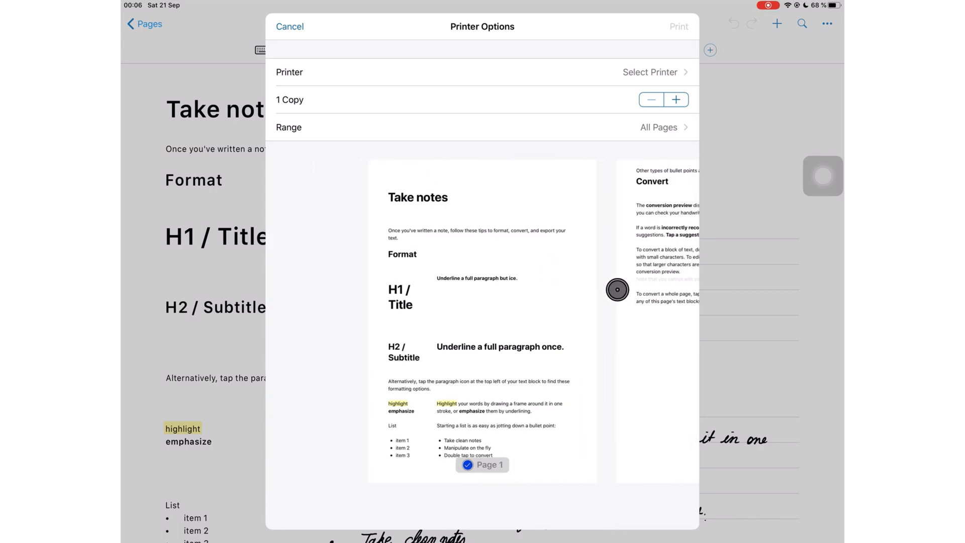
pyautogui.moveTo(631, 279)
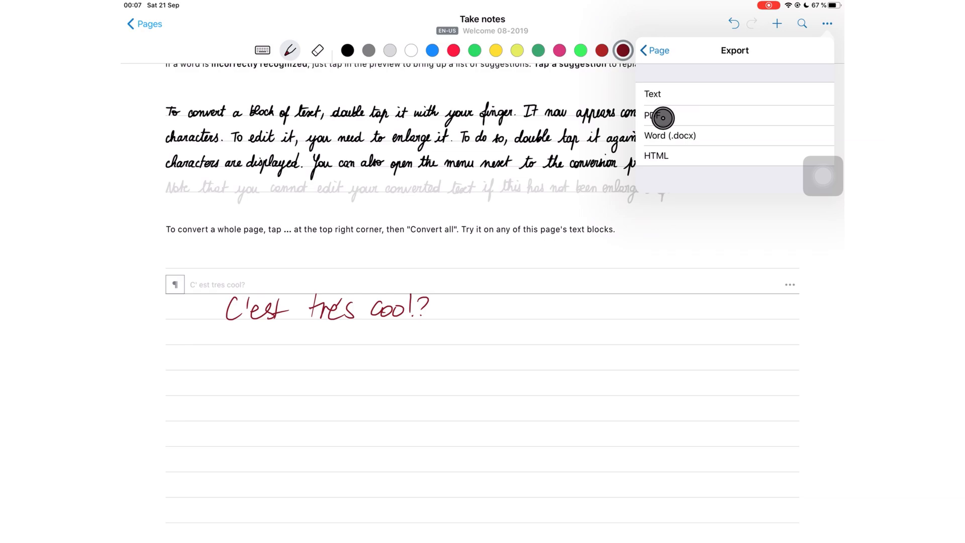
pyautogui.moveTo(720, 153)
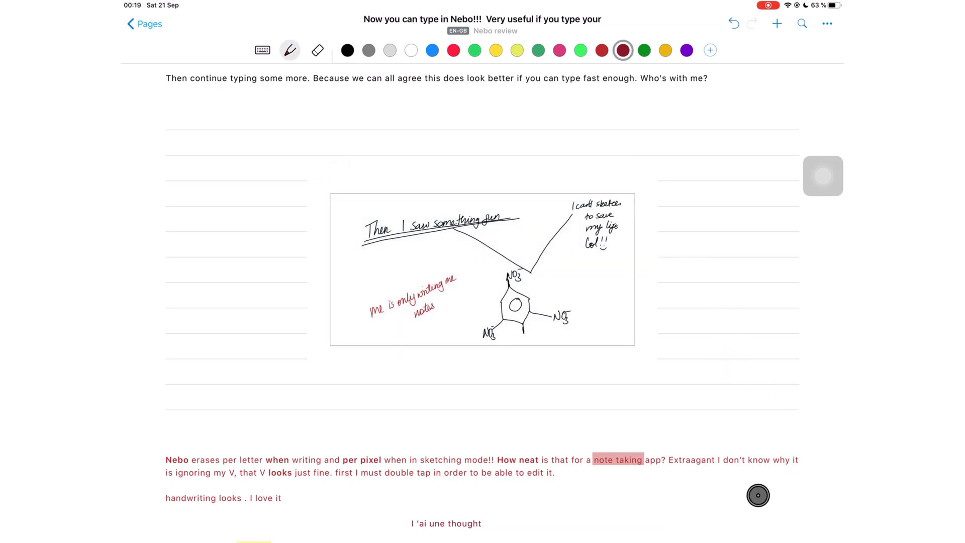
pyautogui.scroll(-3)
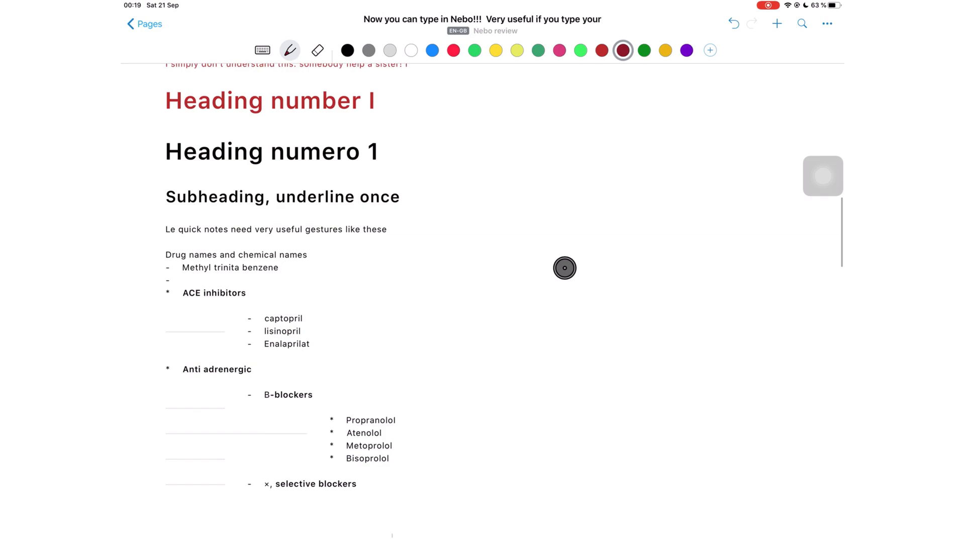
pyautogui.scroll(-3)
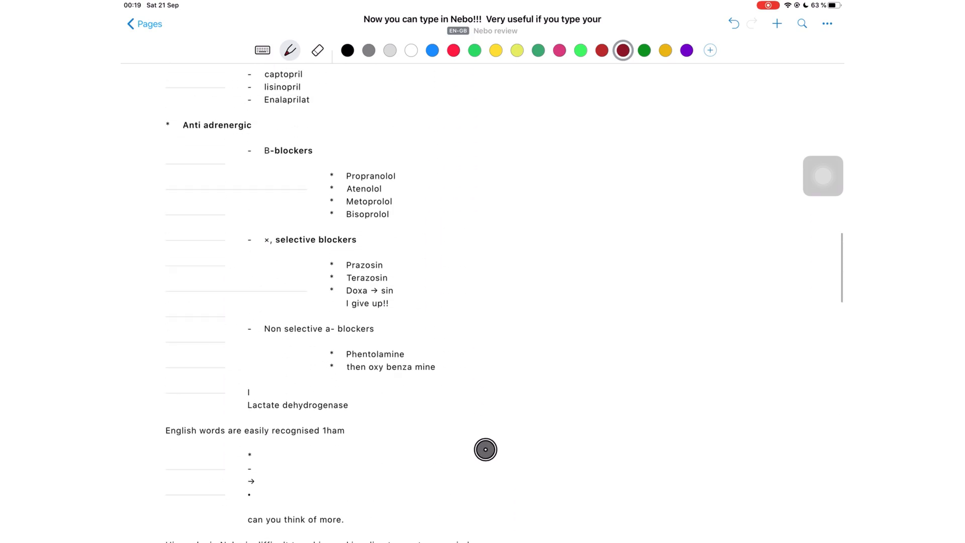
pyautogui.scroll(-3)
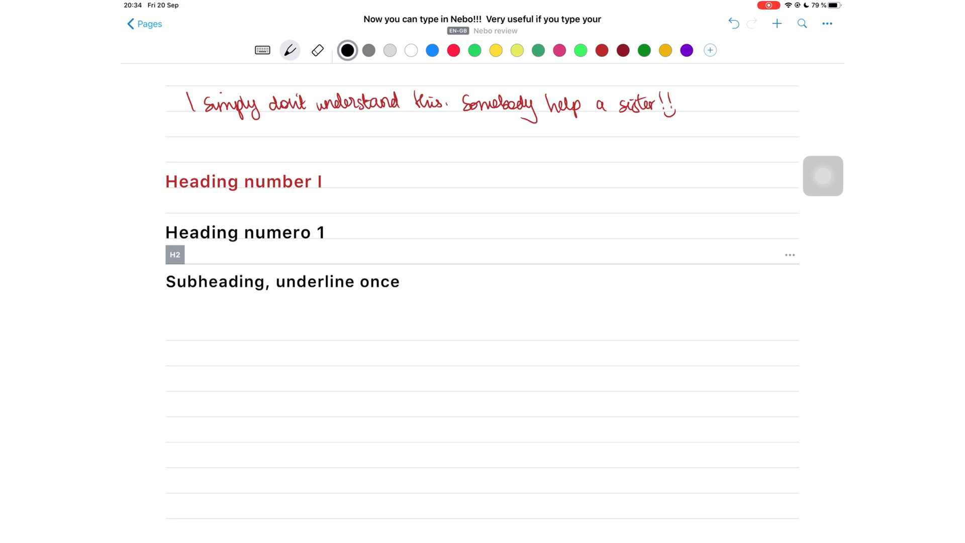
# - Handwrite 'le quick notes need very useful gestures like these' below the subheading
pyautogui.scroll(-3)
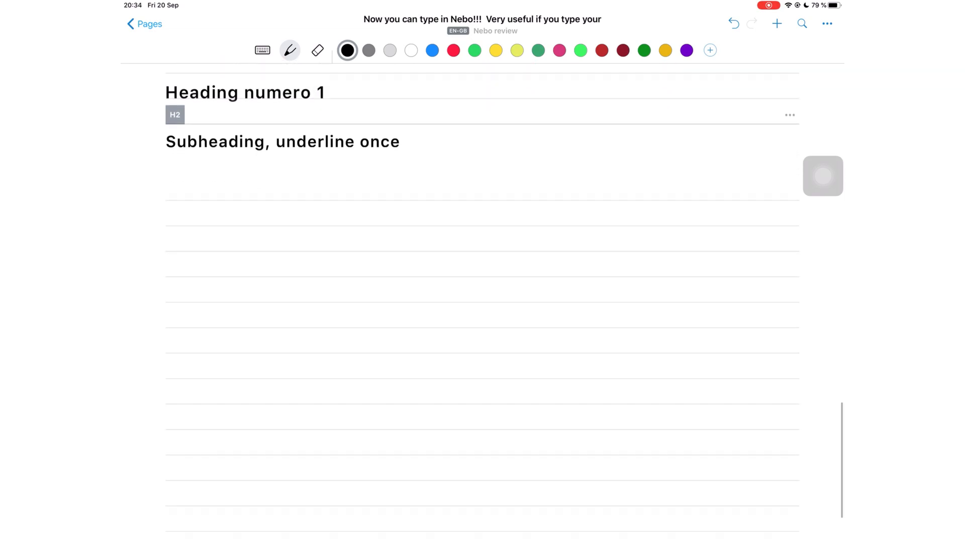
pyautogui.moveTo(203, 218); pyautogui.dragTo(252, 218)
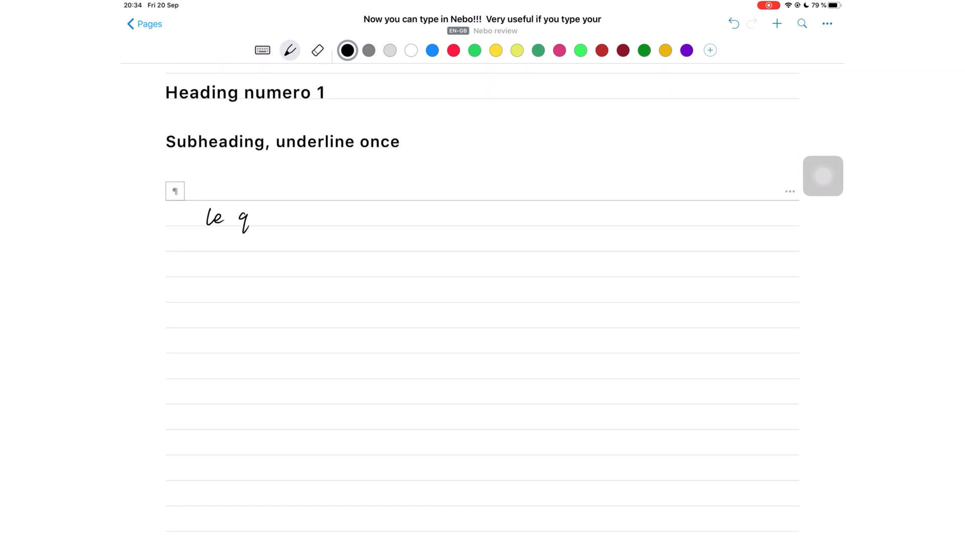
pyautogui.moveTo(240, 218); pyautogui.dragTo(313, 218)
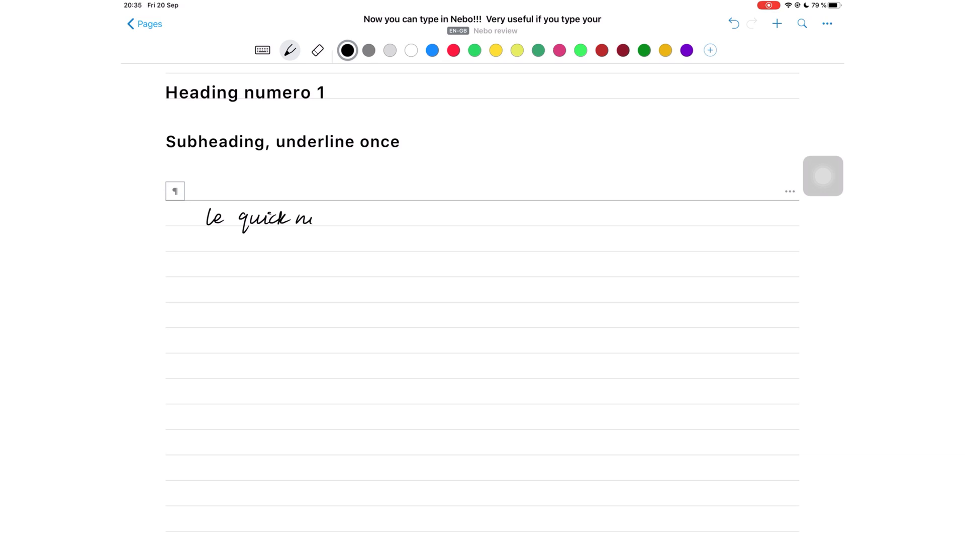
pyautogui.moveTo(302, 218); pyautogui.dragTo(362, 218)
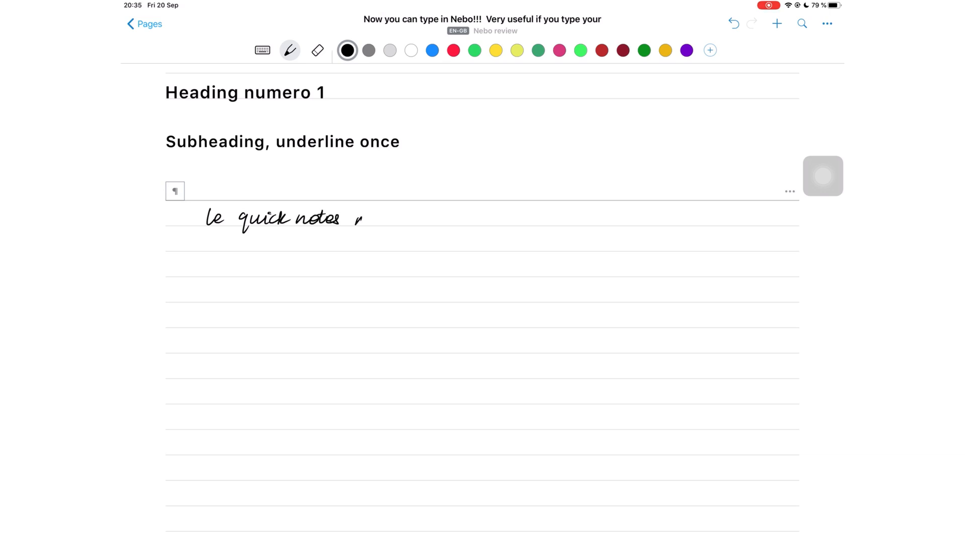
pyautogui.moveTo(360, 218); pyautogui.dragTo(415, 218)
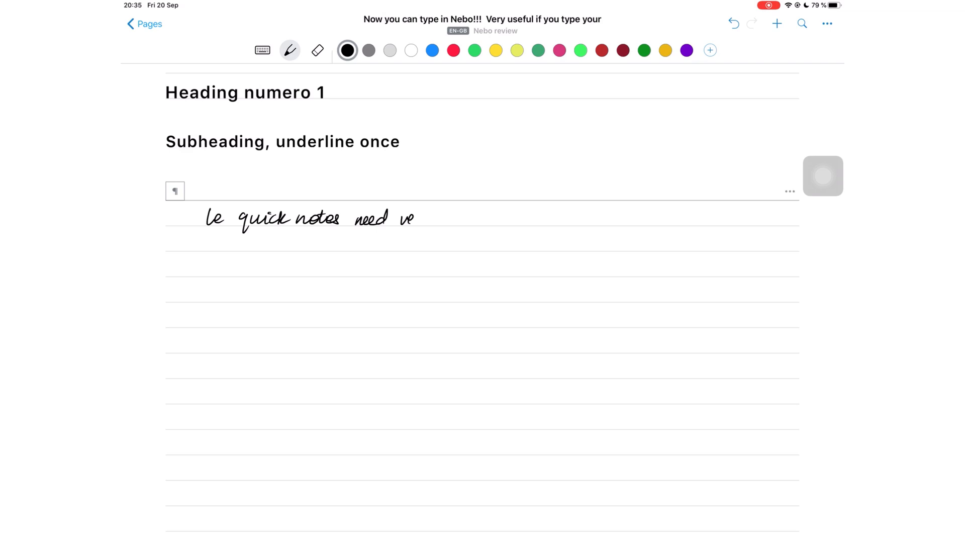
pyautogui.moveTo(415, 218); pyautogui.dragTo(458, 218)
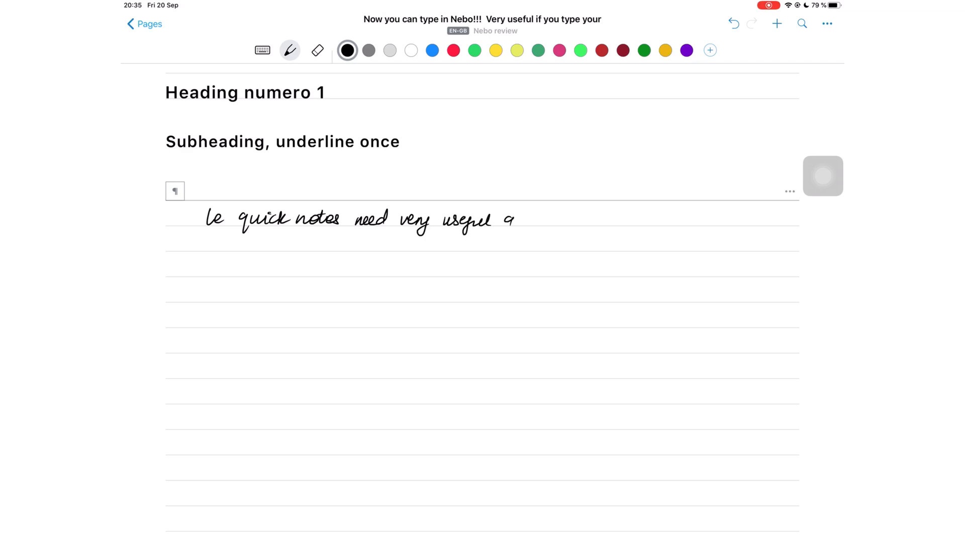
pyautogui.moveTo(511, 220); pyautogui.dragTo(557, 221)
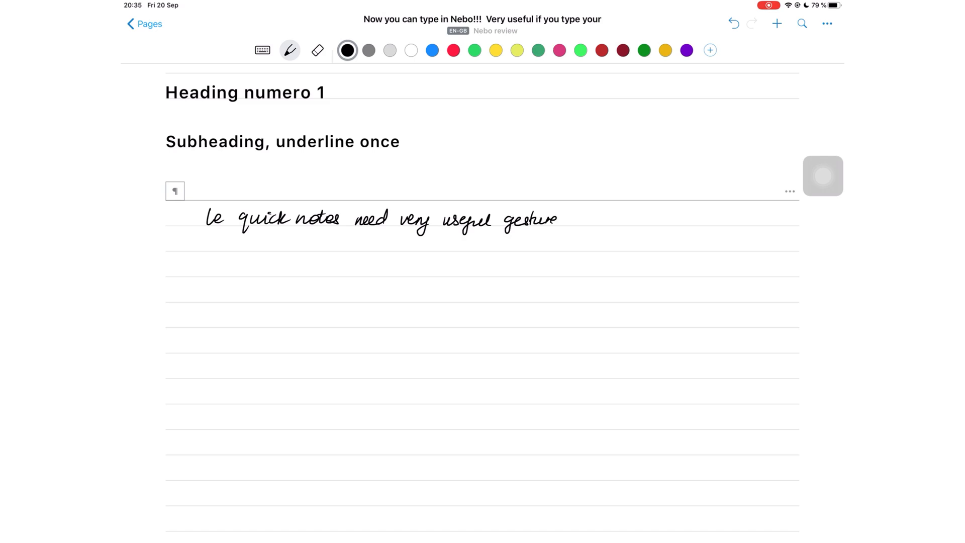
pyautogui.moveTo(562, 218); pyautogui.dragTo(600, 221)
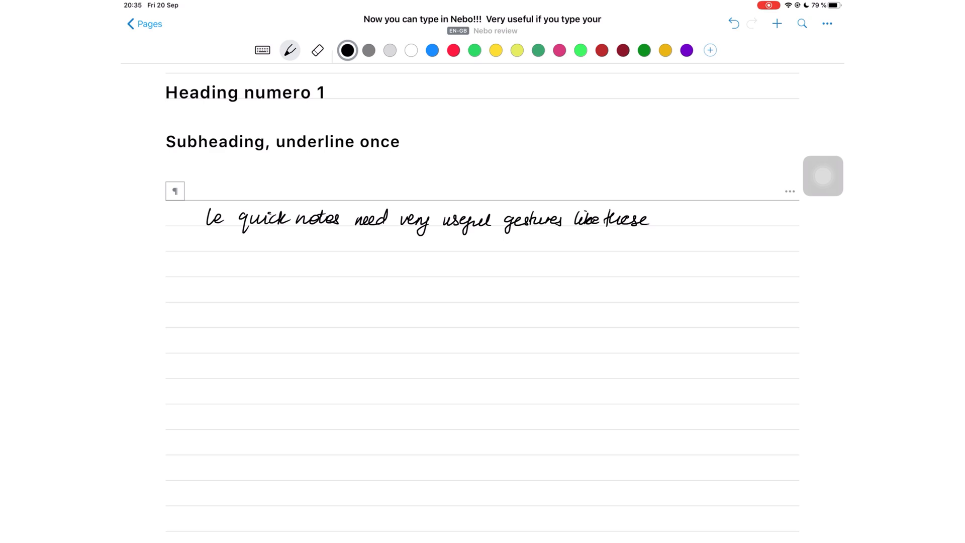
pyautogui.scroll(-3)
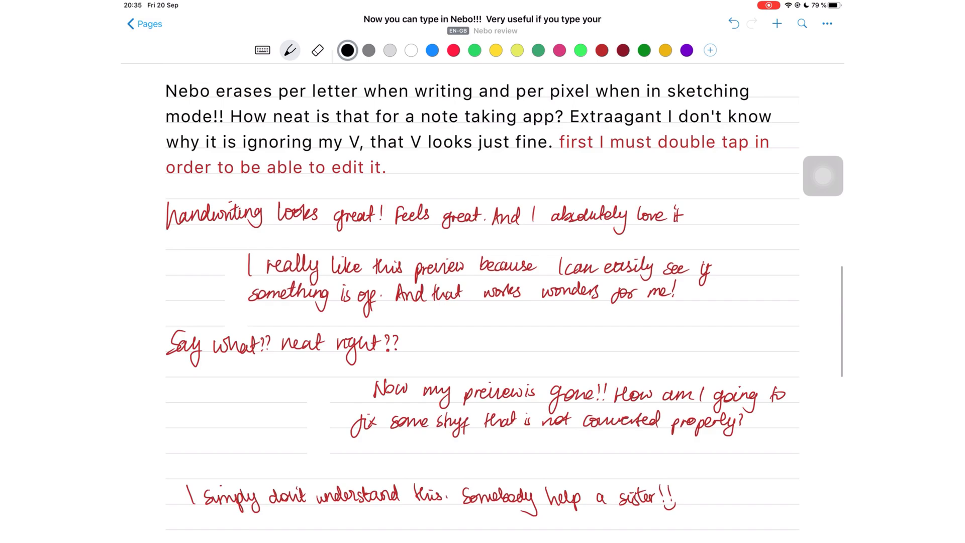
pyautogui.scroll(-3)
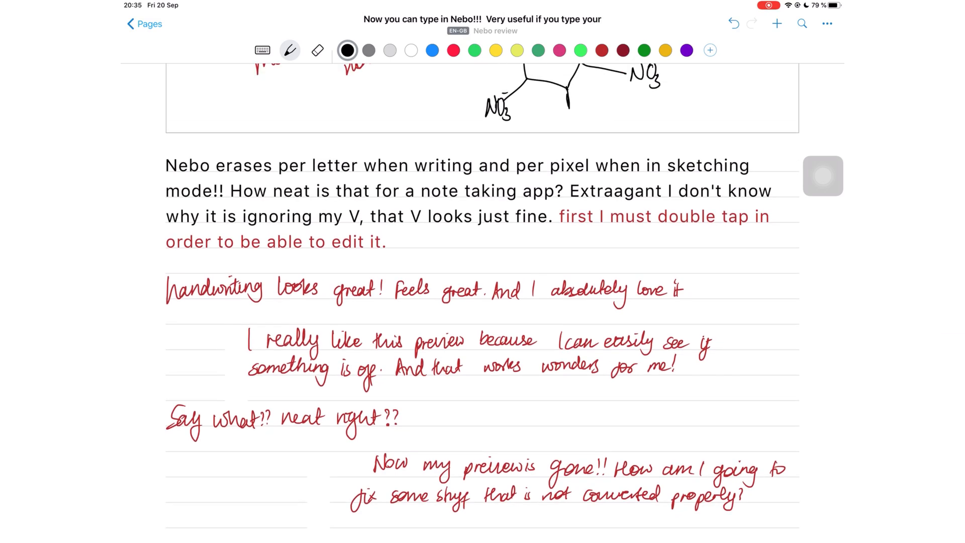